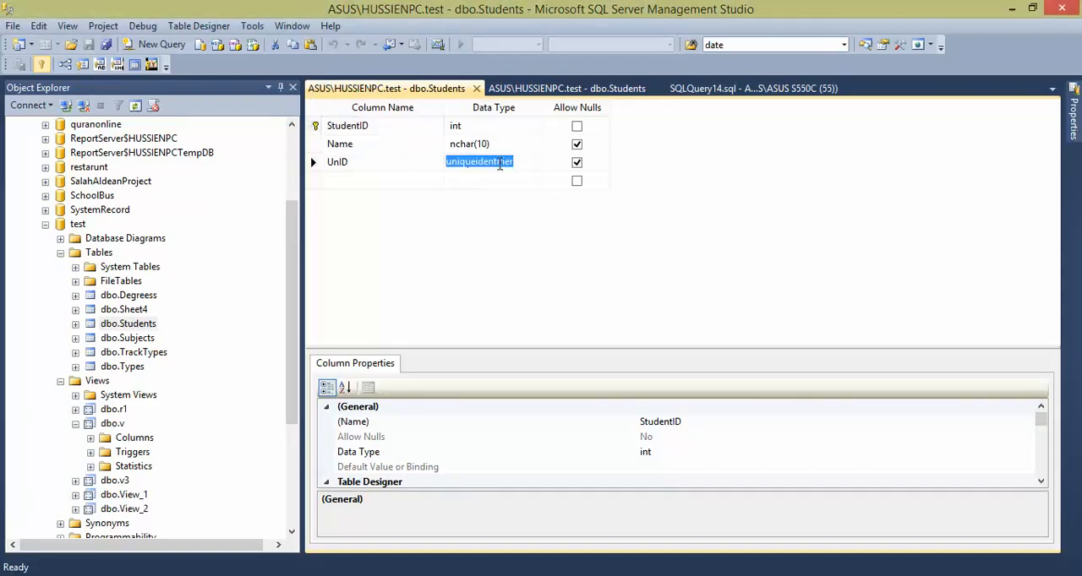
Show the dbo.Students rows with names and UnID GUIDs, then return to Visual Studio
{"action": "left_click", "coordinate": [492, 162]}
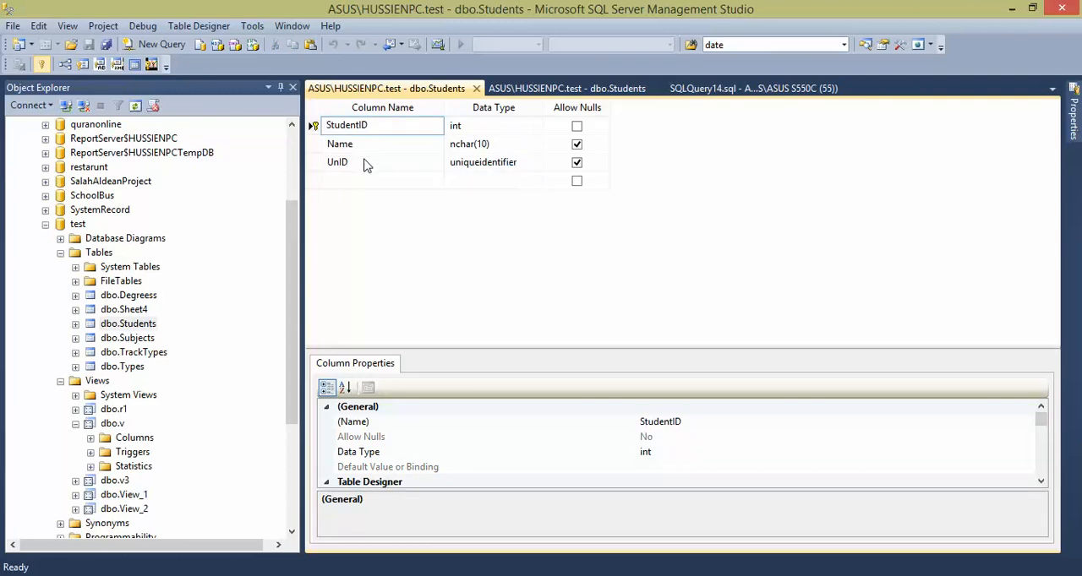
{"action": "left_click", "coordinate": [382, 125]}
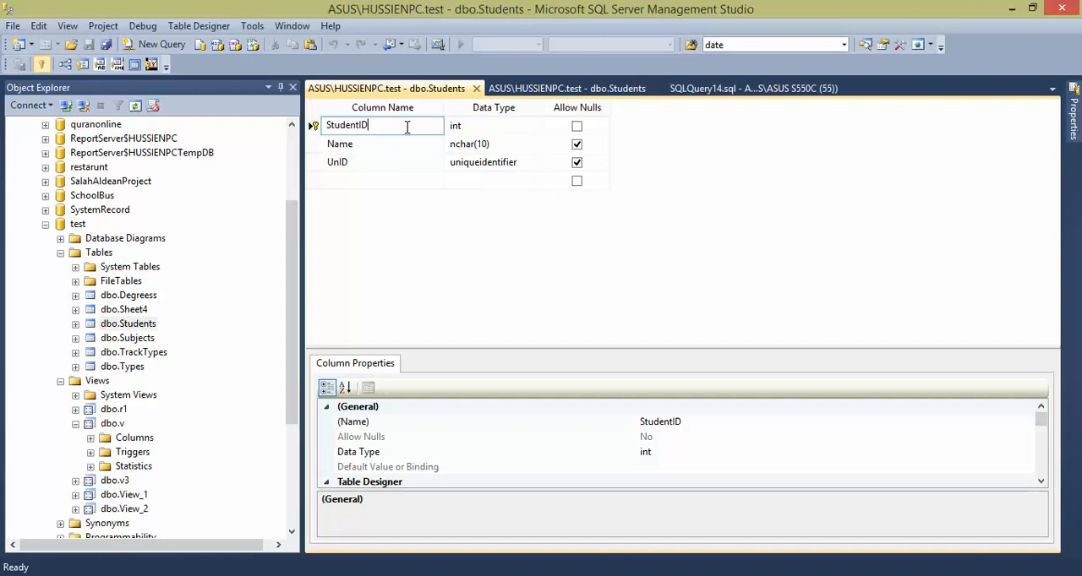
{"action": "mouse_move", "coordinate": [485, 130]}
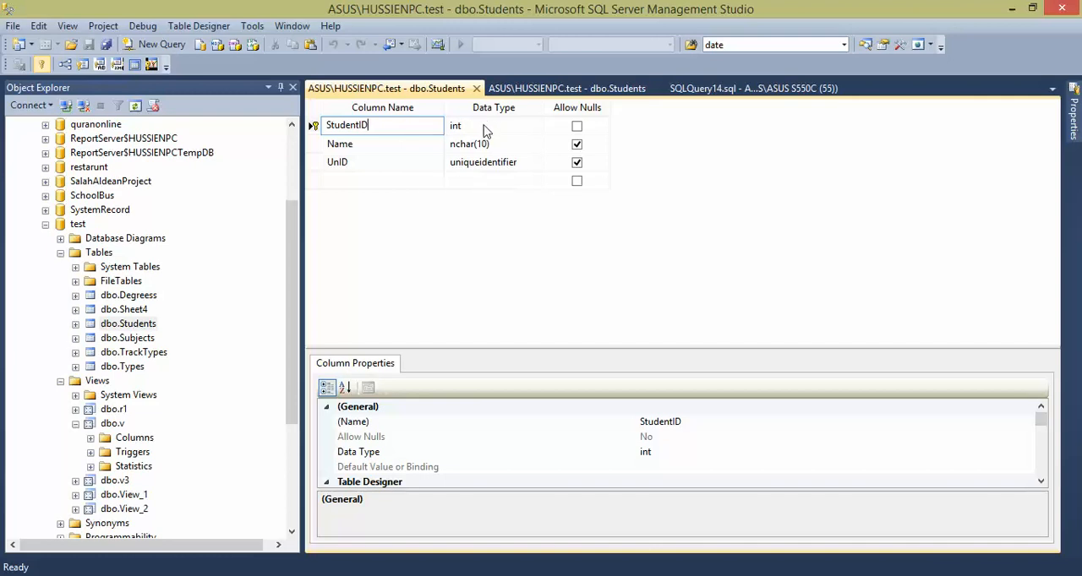
{"action": "left_click", "coordinate": [566, 88]}
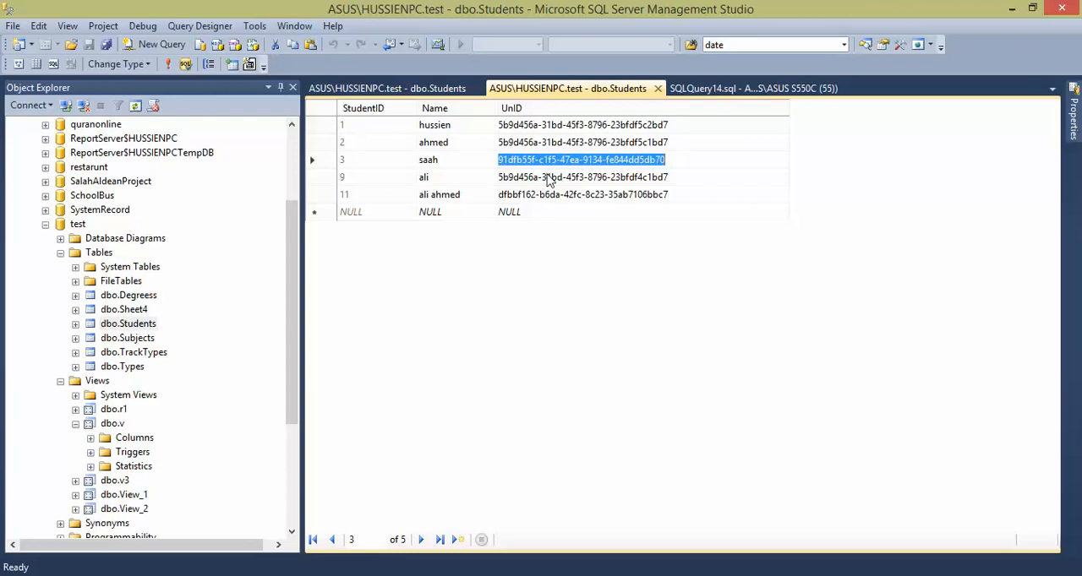
{"action": "mouse_move", "coordinate": [444, 222]}
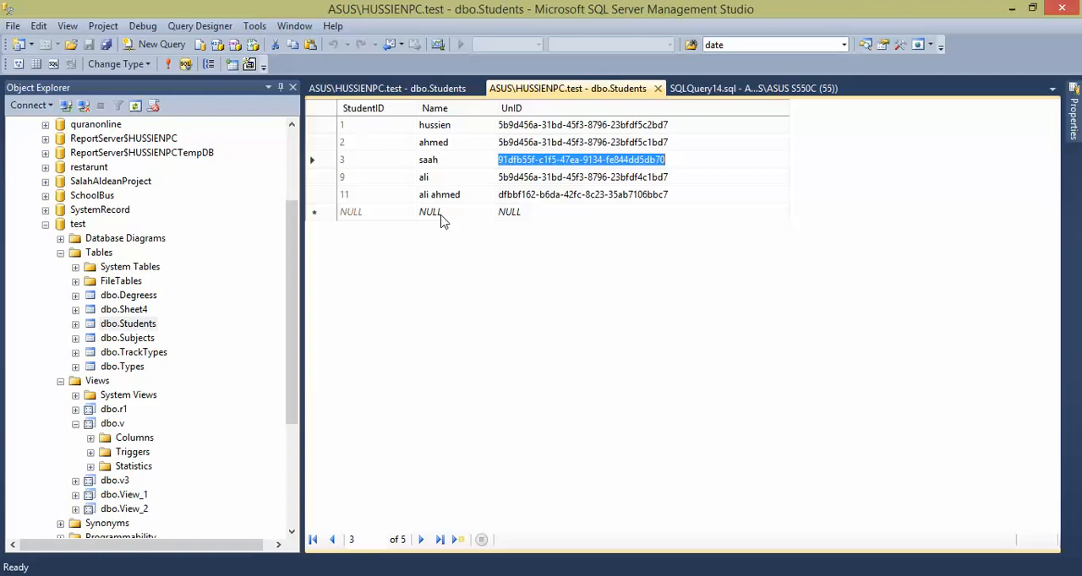
{"action": "mouse_move", "coordinate": [382, 153]}
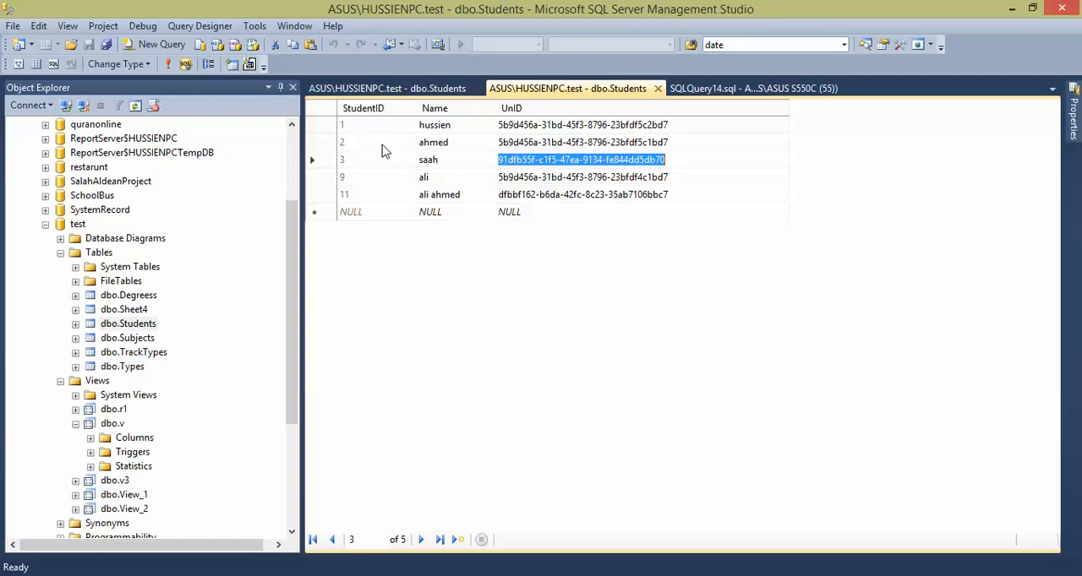
{"action": "mouse_move", "coordinate": [370, 148]}
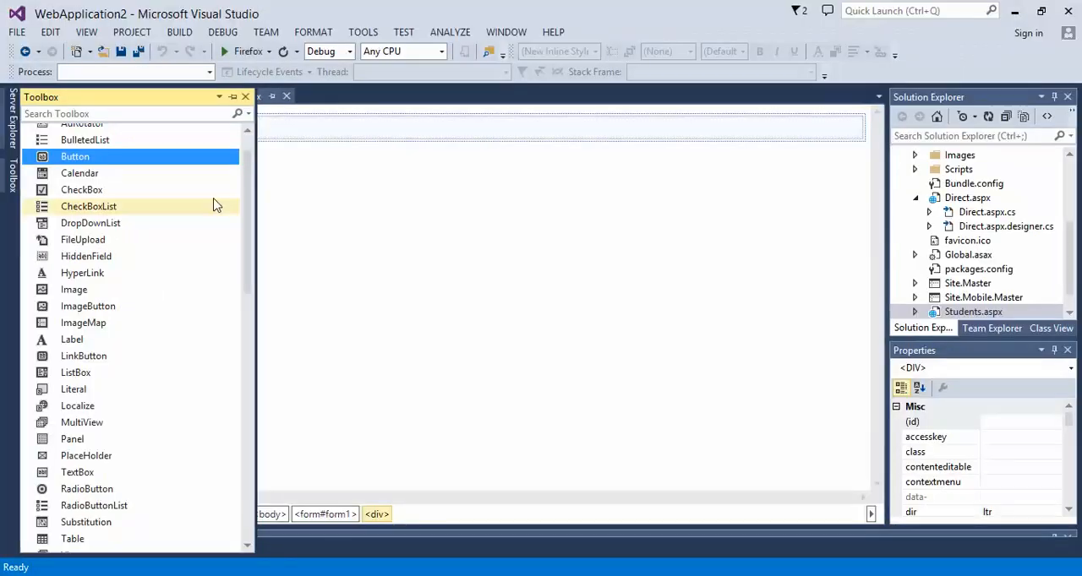
{"action": "mouse_move", "coordinate": [917, 317]}
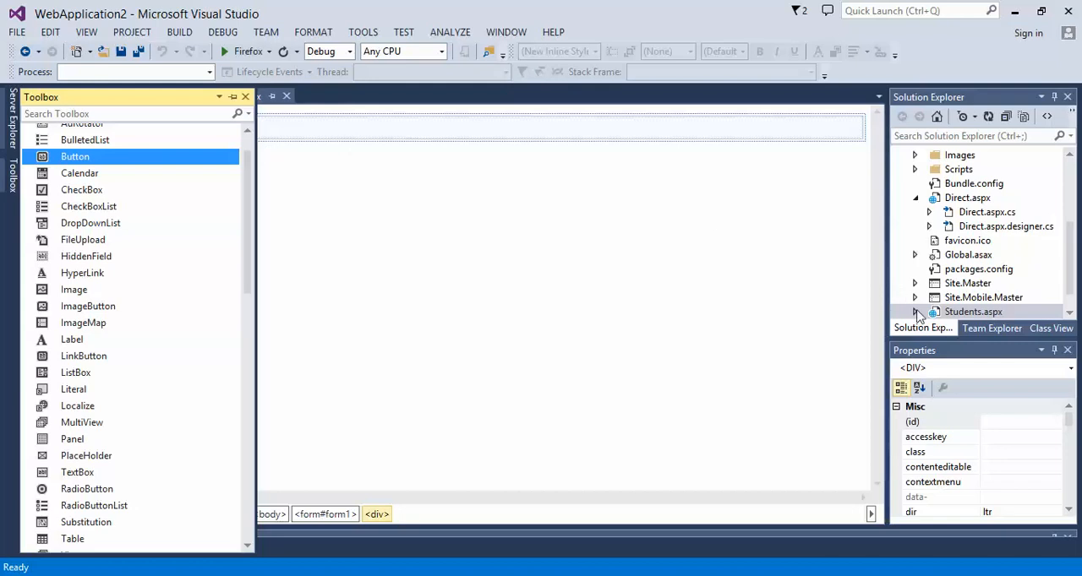
Drop a GridView beside SqlDataSource1 on Students.aspx and bring up the data source's tasks
{"action": "scroll", "scroll_direction": "down", "scroll_amount": 3}
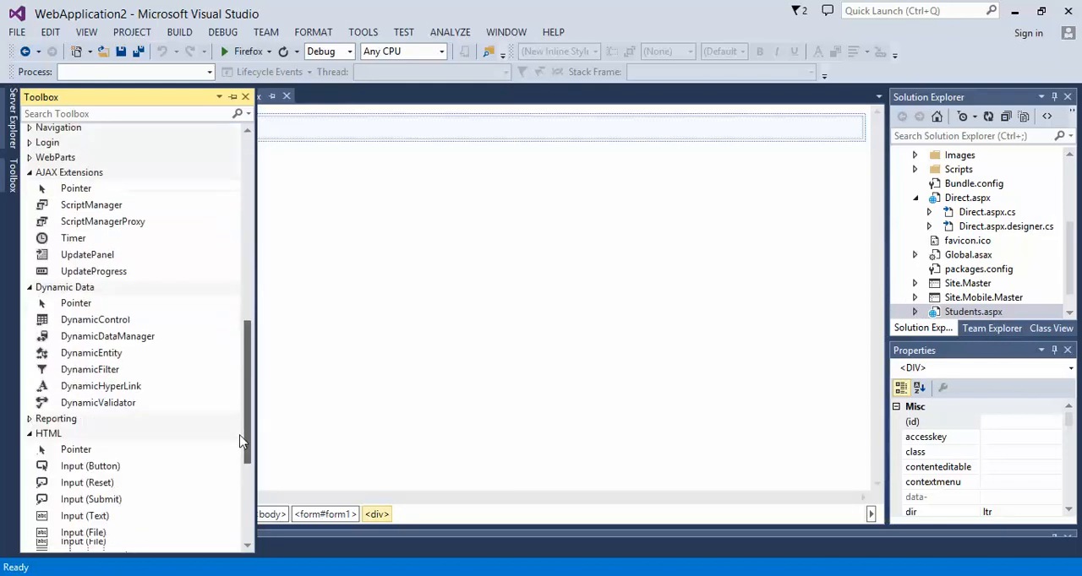
{"action": "scroll", "scroll_direction": "down", "scroll_amount": 3}
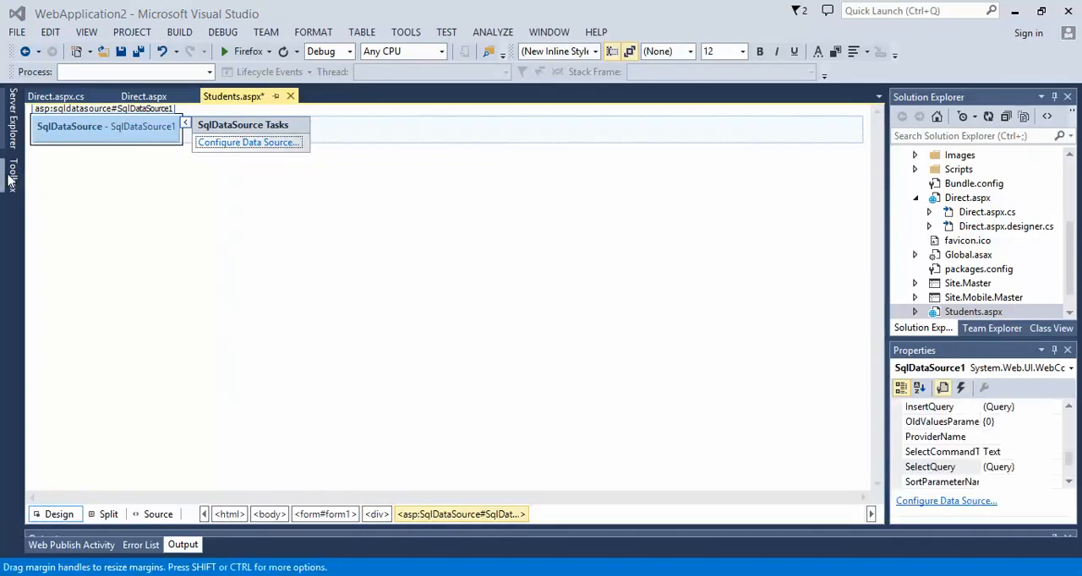
{"action": "left_click", "coordinate": [11, 166]}
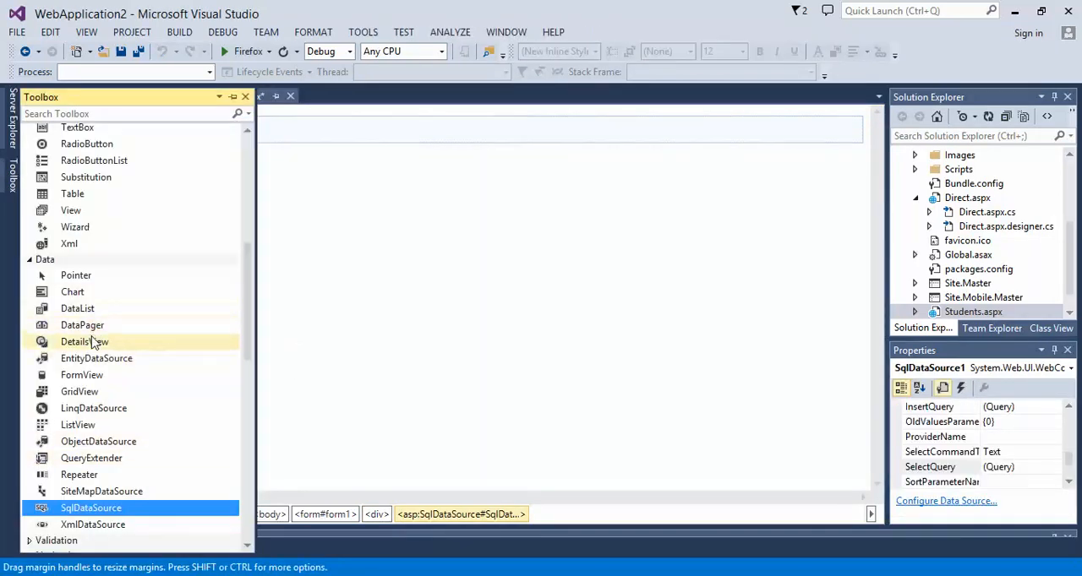
{"action": "mouse_move", "coordinate": [82, 374]}
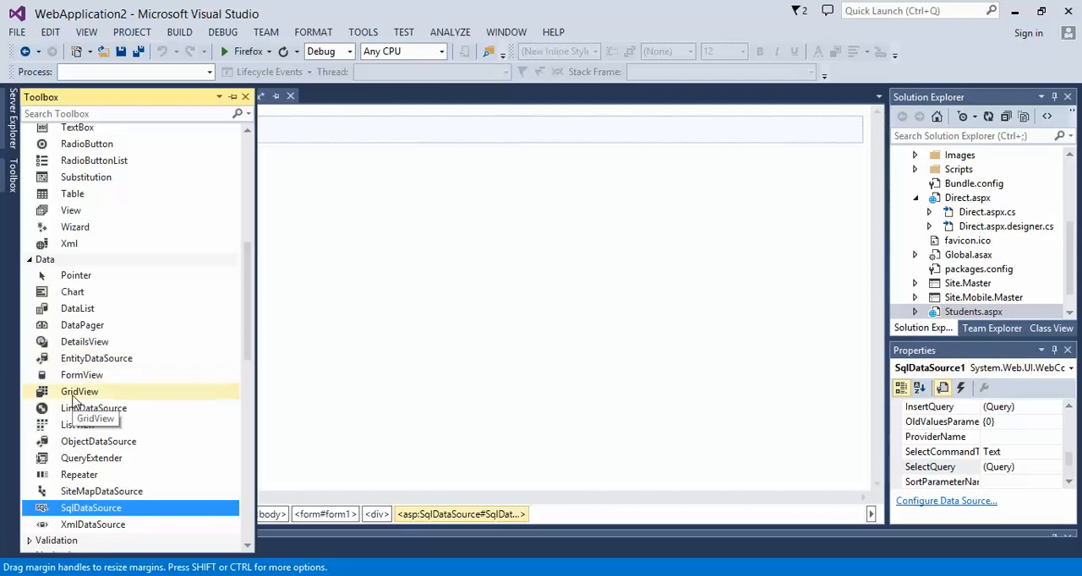
{"action": "left_click", "coordinate": [79, 392]}
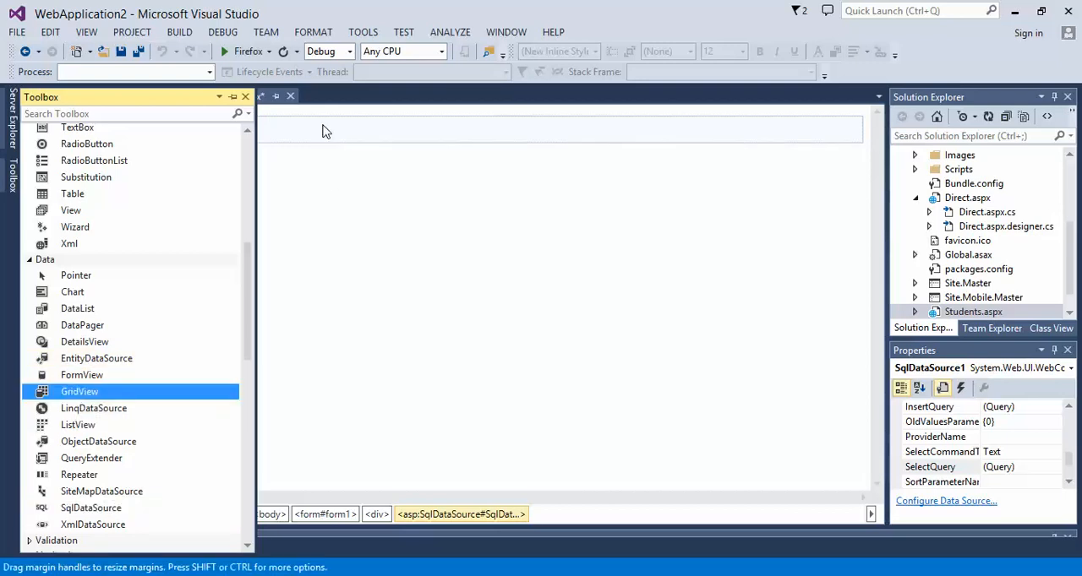
{"action": "left_click_drag", "start_coordinate": [79, 392], "coordinate": [423, 211]}
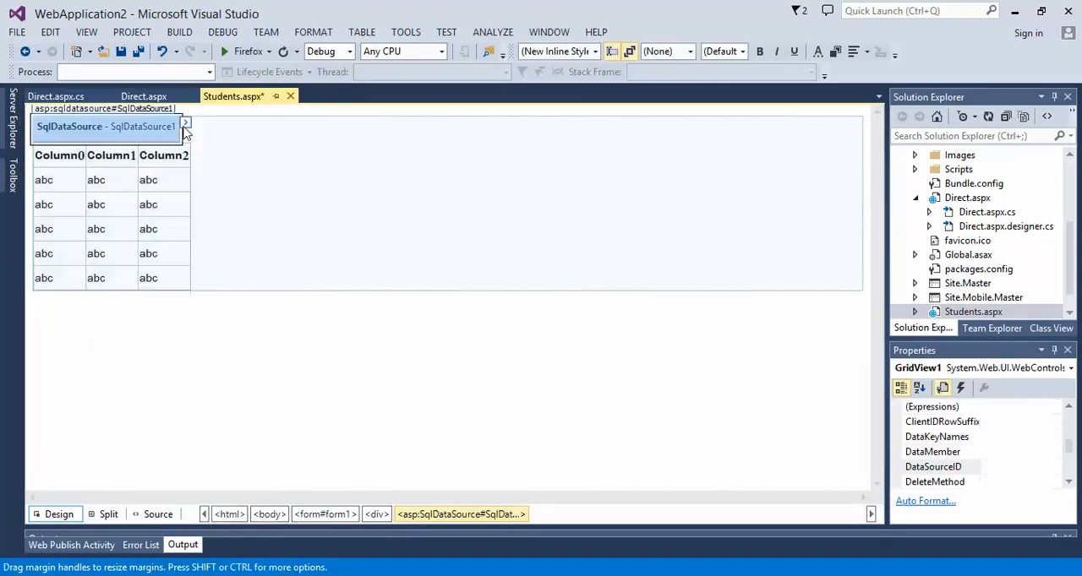
{"action": "left_click", "coordinate": [185, 126]}
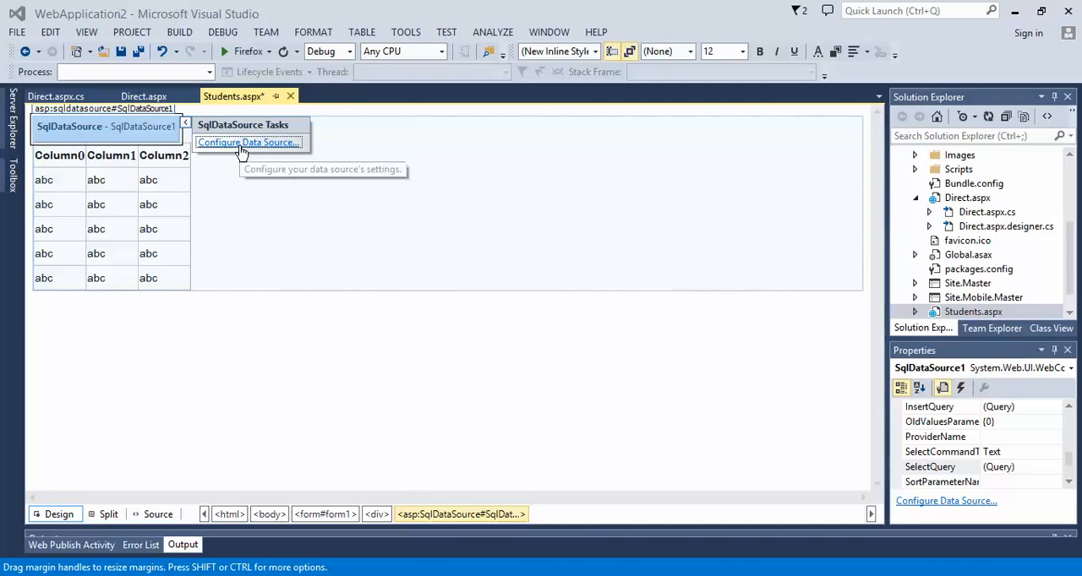
Configure SqlDataSource1 with the database connection to select all rows from Students
{"action": "left_click", "coordinate": [245, 142]}
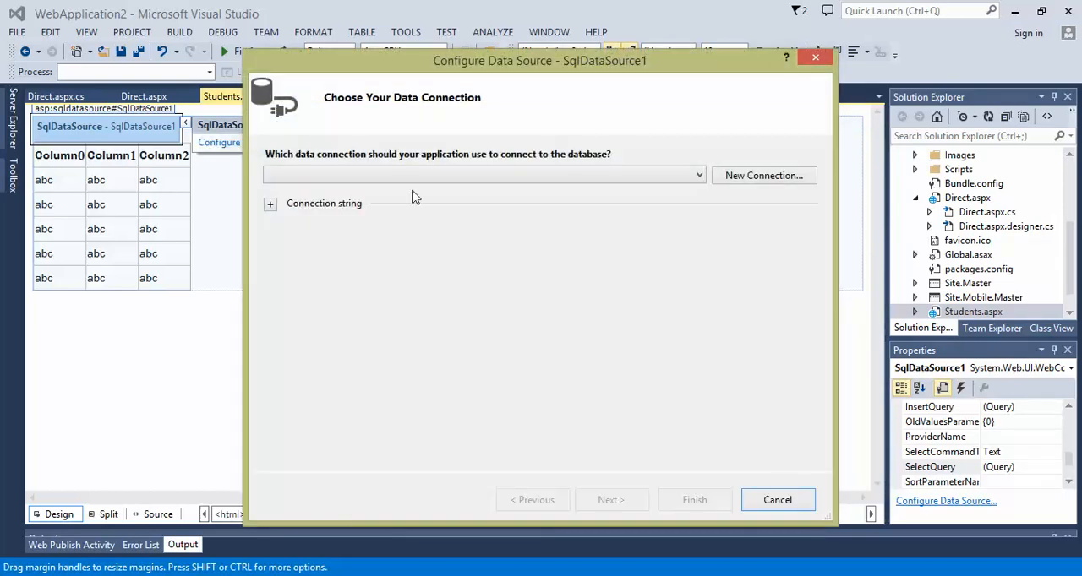
{"action": "left_click", "coordinate": [698, 175]}
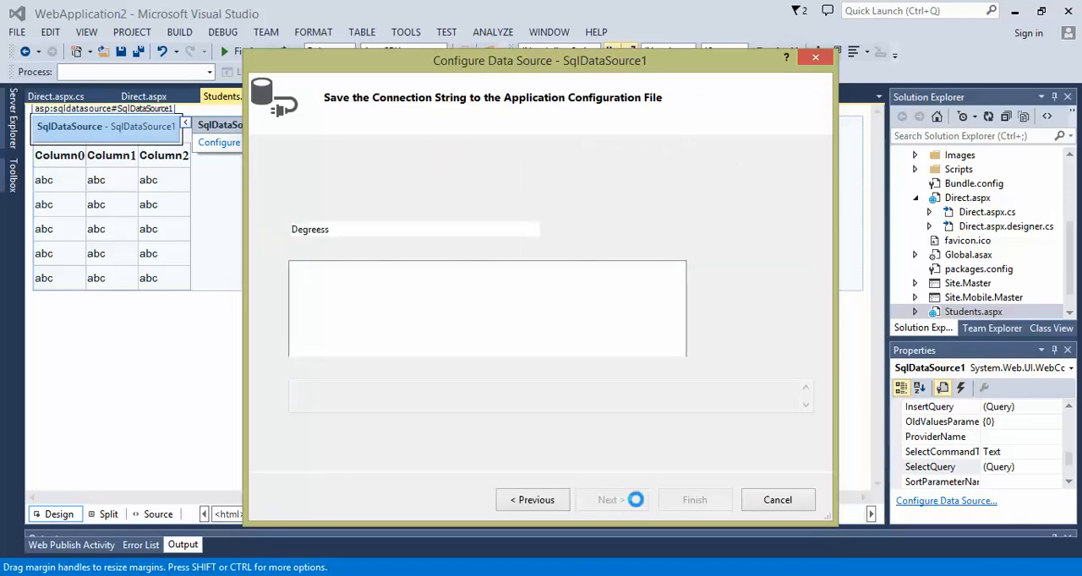
{"action": "left_click", "coordinate": [611, 499]}
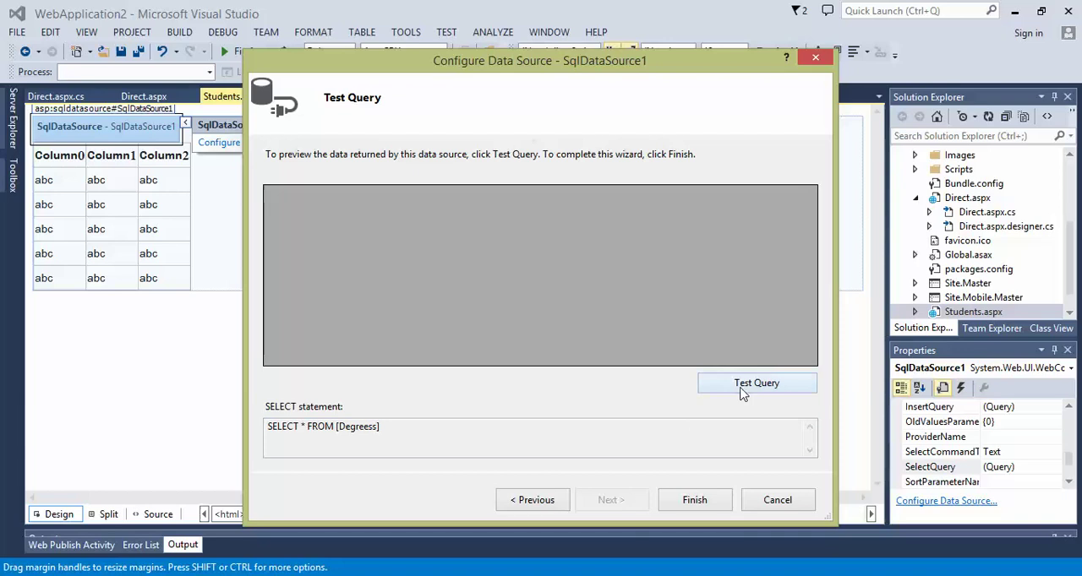
{"action": "left_click", "coordinate": [532, 499]}
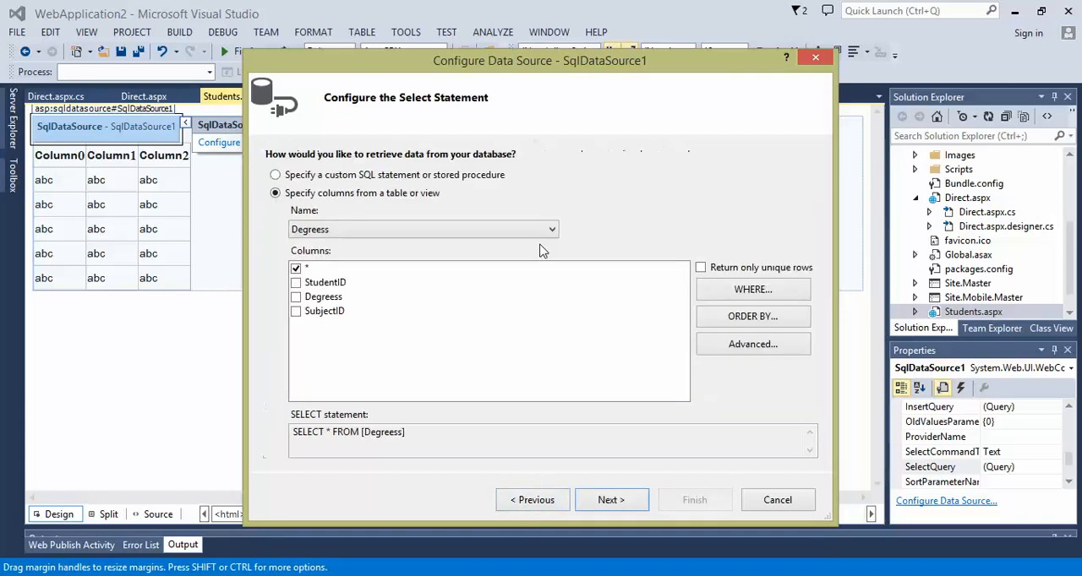
{"action": "left_click", "coordinate": [551, 229]}
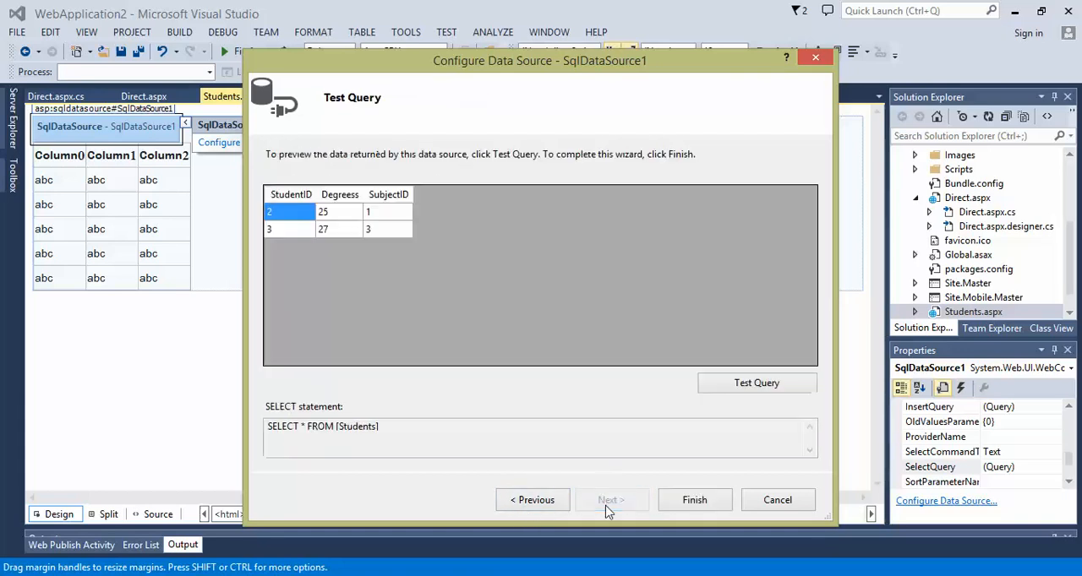
{"action": "left_click", "coordinate": [755, 383]}
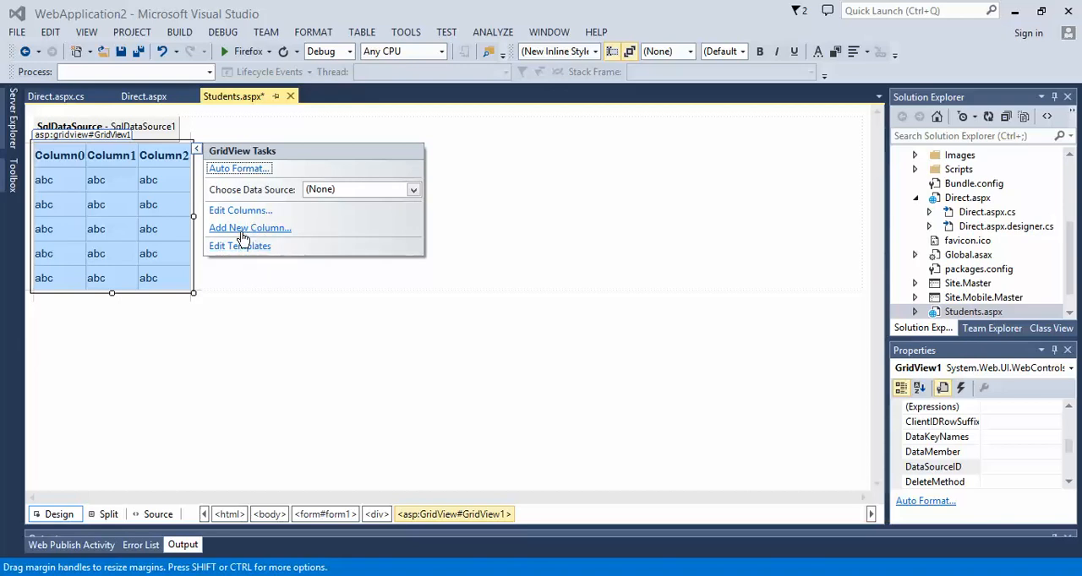
Set SqlDataSource1 as the GridView's data source and select the SelectQuery property
{"action": "left_click", "coordinate": [412, 189]}
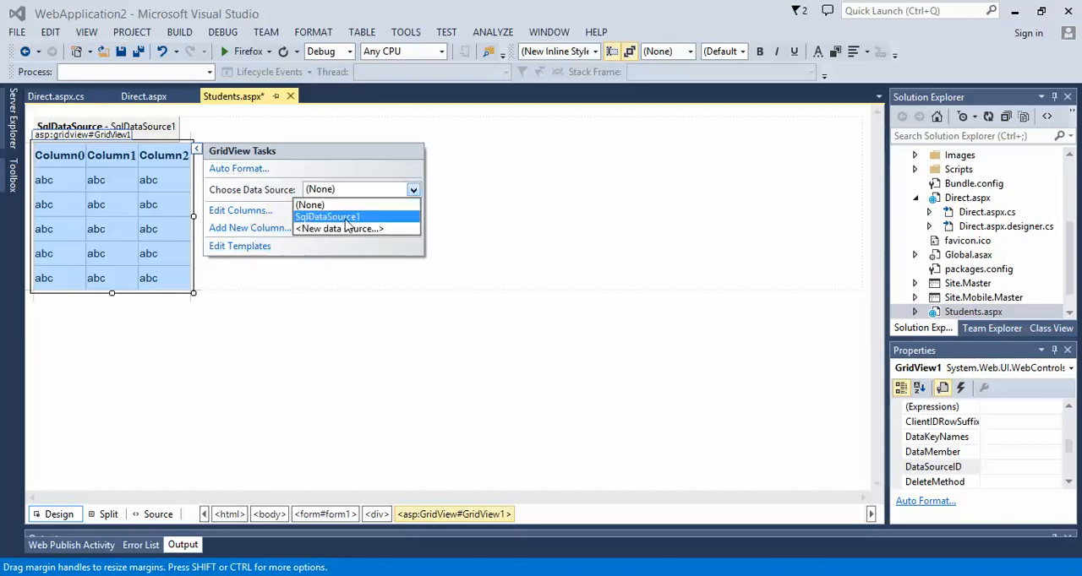
{"action": "left_click", "coordinate": [327, 216]}
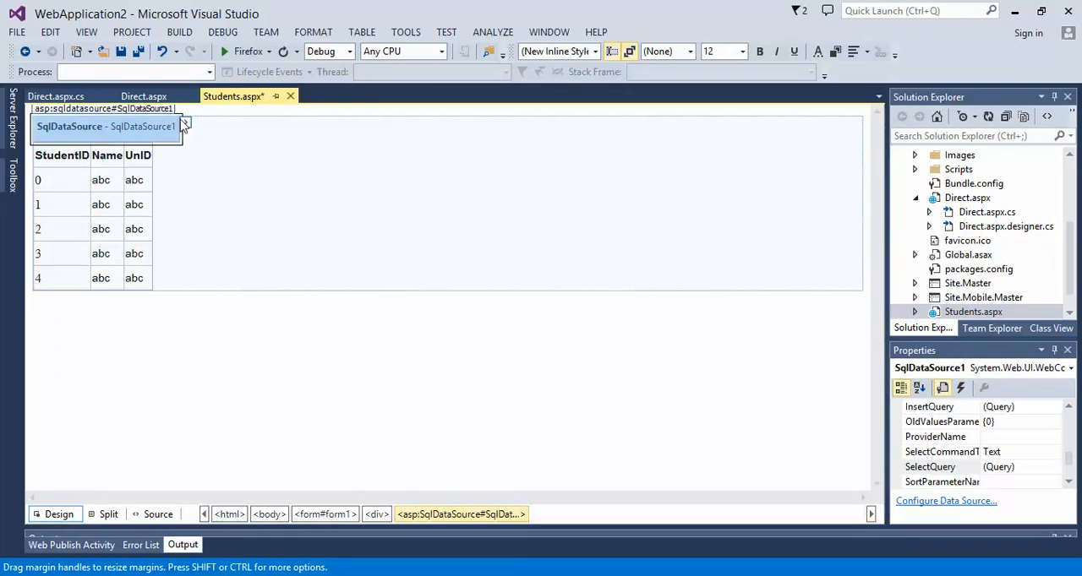
{"action": "left_click", "coordinate": [184, 126]}
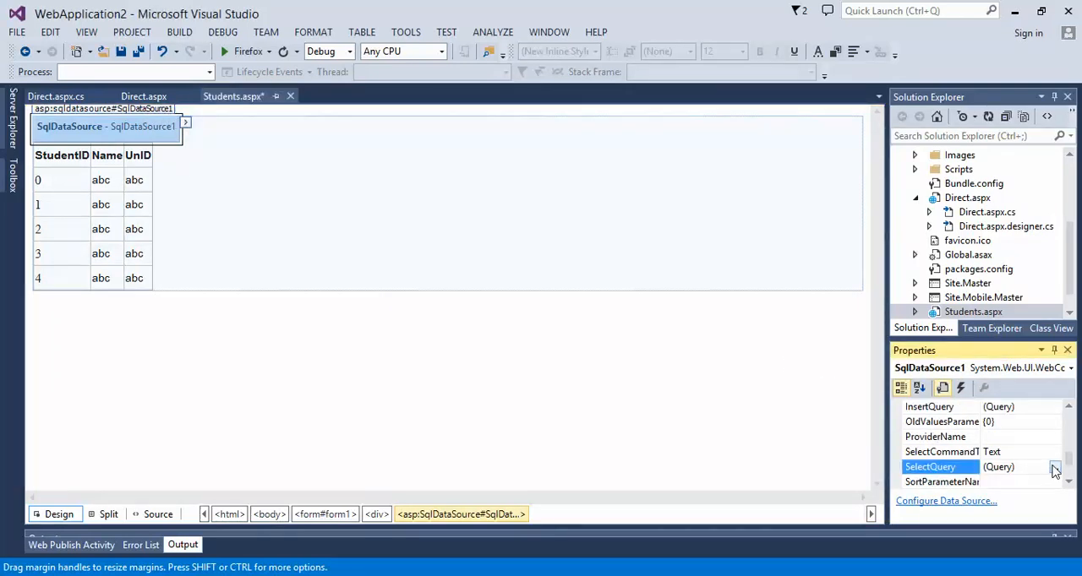
{"action": "left_click", "coordinate": [1055, 467]}
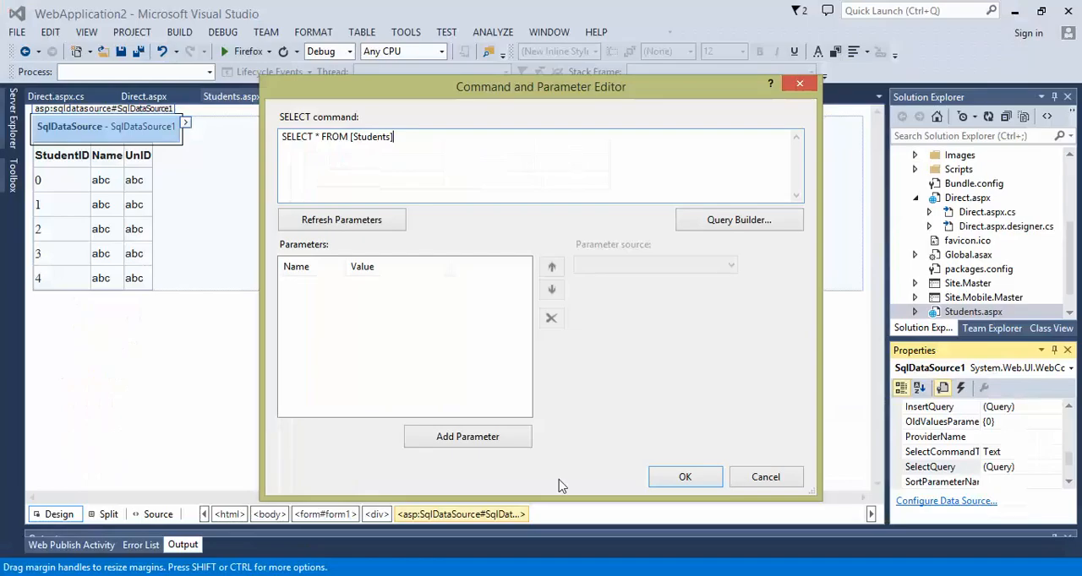
{"action": "type", "text": "where StudentID="}
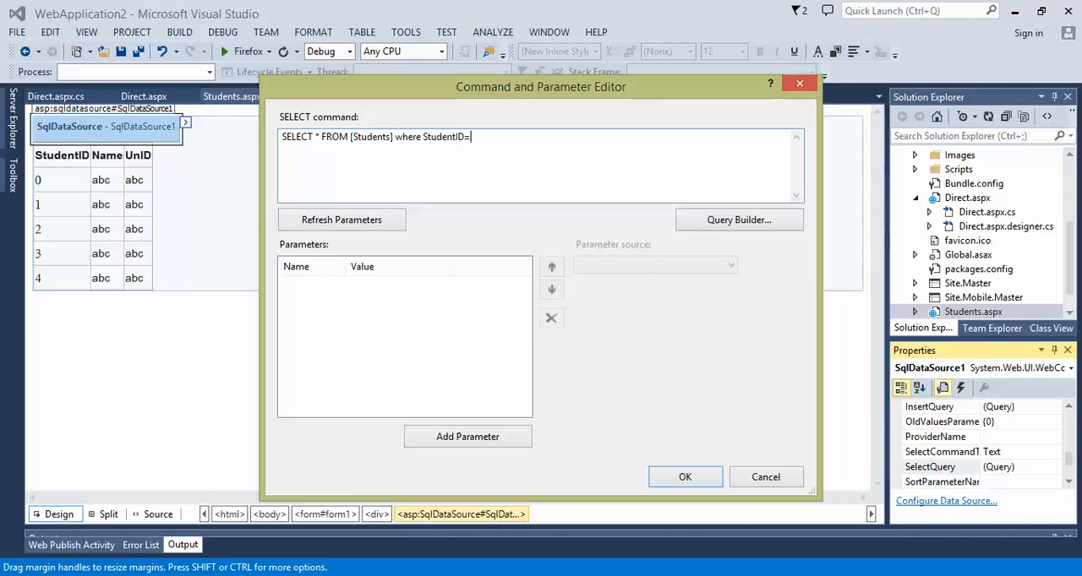
{"action": "type", "text": "@"}
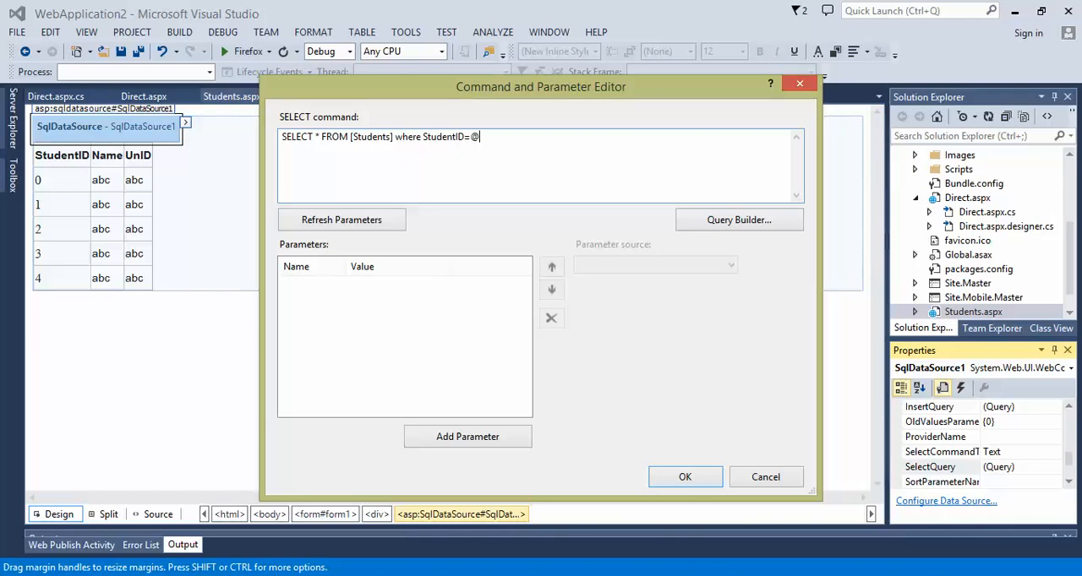
{"action": "type", "text": "StudentID"}
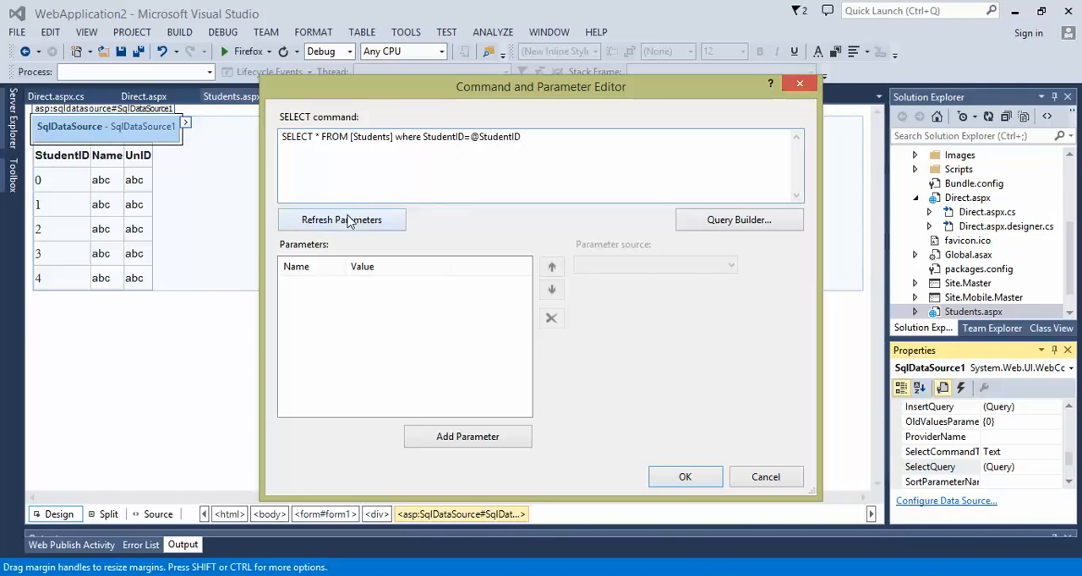
Bind the StudentID parameter to the query-string field ID and confirm
{"action": "left_click", "coordinate": [729, 265]}
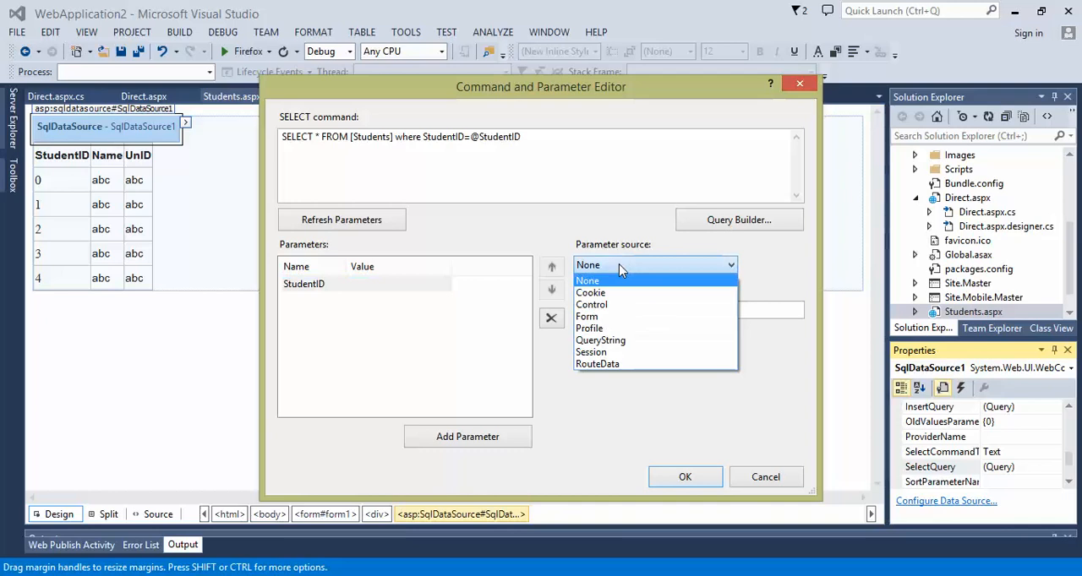
{"action": "mouse_move", "coordinate": [600, 340]}
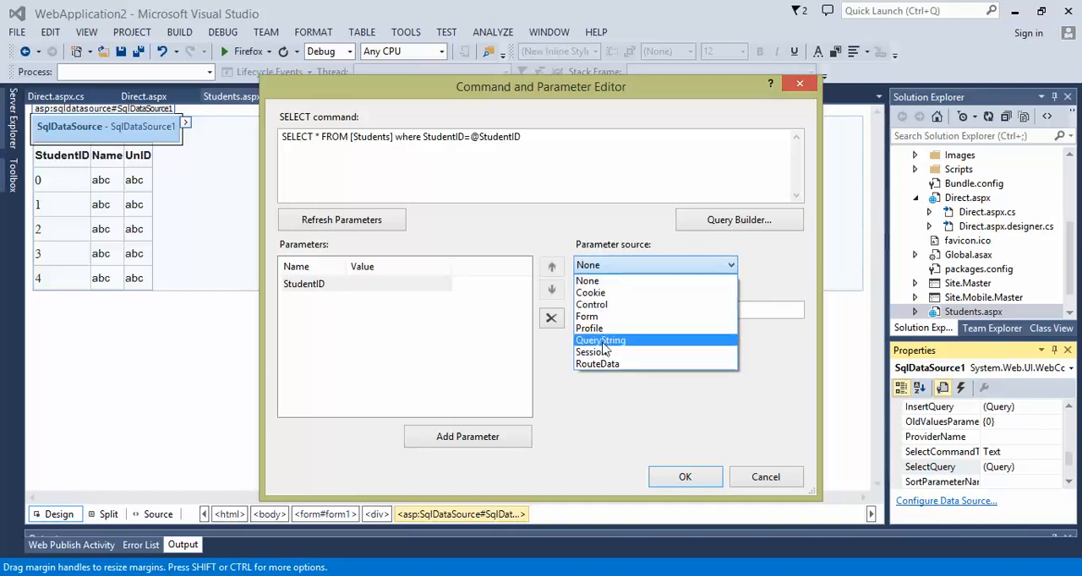
{"action": "left_click", "coordinate": [600, 339]}
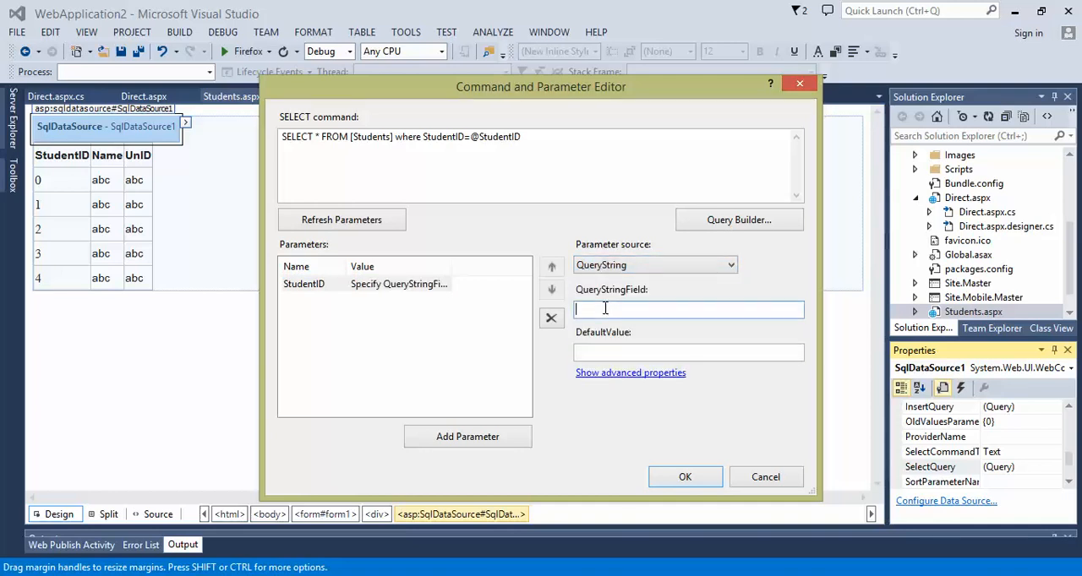
{"action": "type", "text": "ID"}
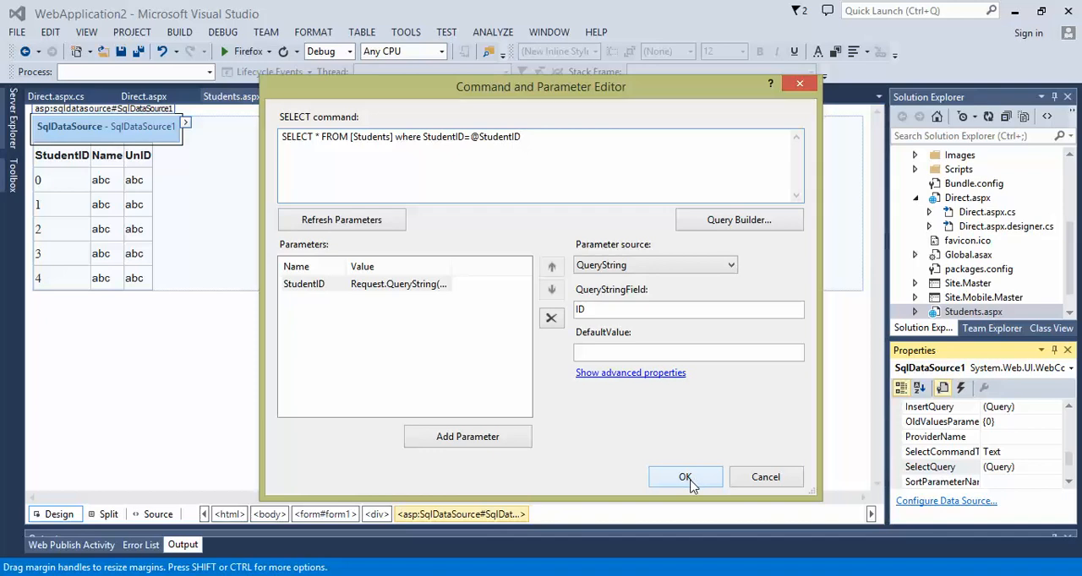
{"action": "left_click", "coordinate": [685, 477]}
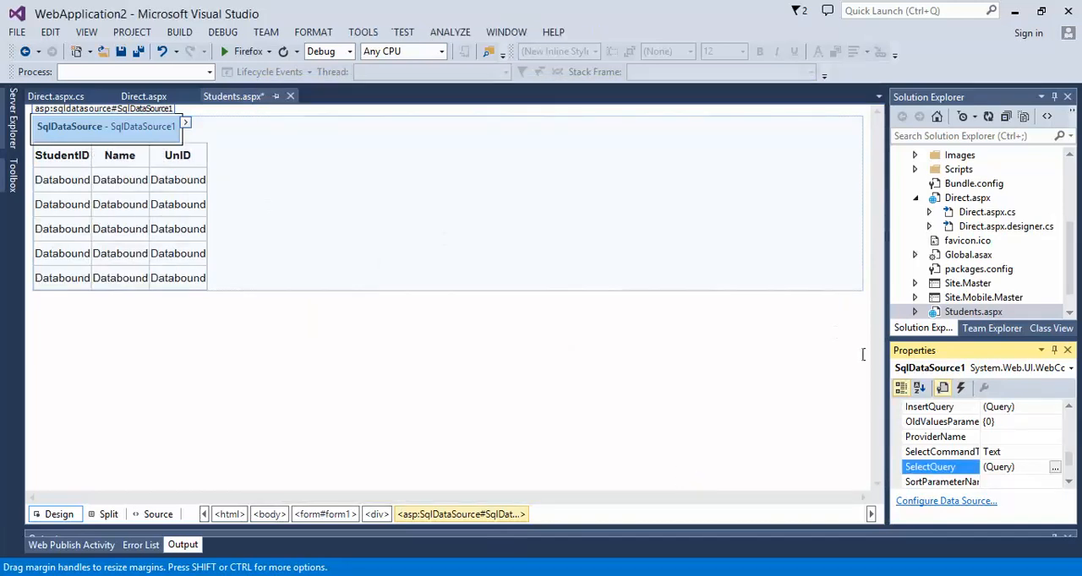
{"action": "left_click", "coordinate": [143, 95]}
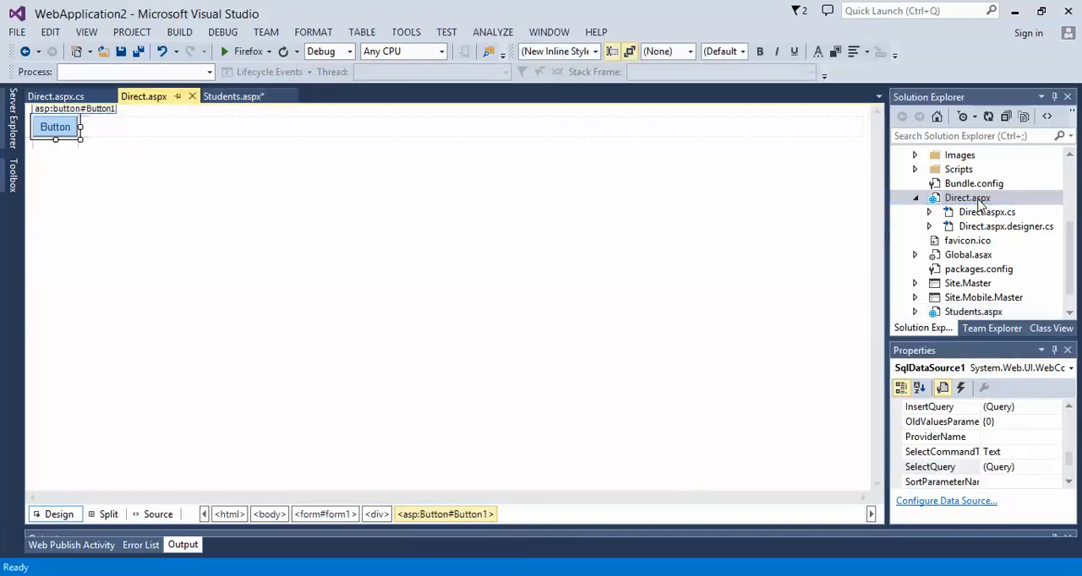
{"action": "left_click", "coordinate": [54, 126]}
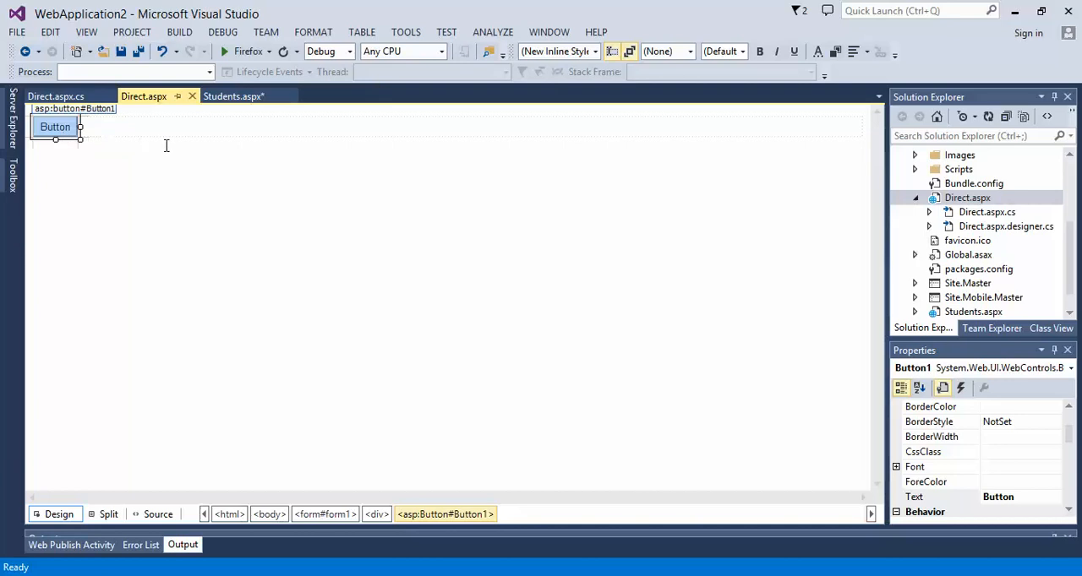
{"action": "left_click", "coordinate": [234, 96]}
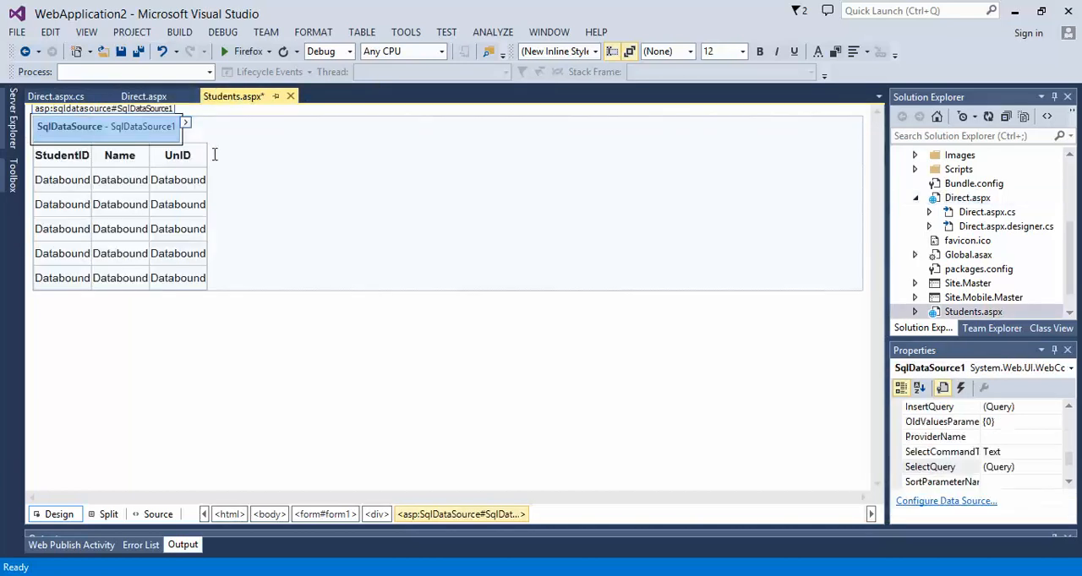
{"action": "left_click", "coordinate": [144, 95]}
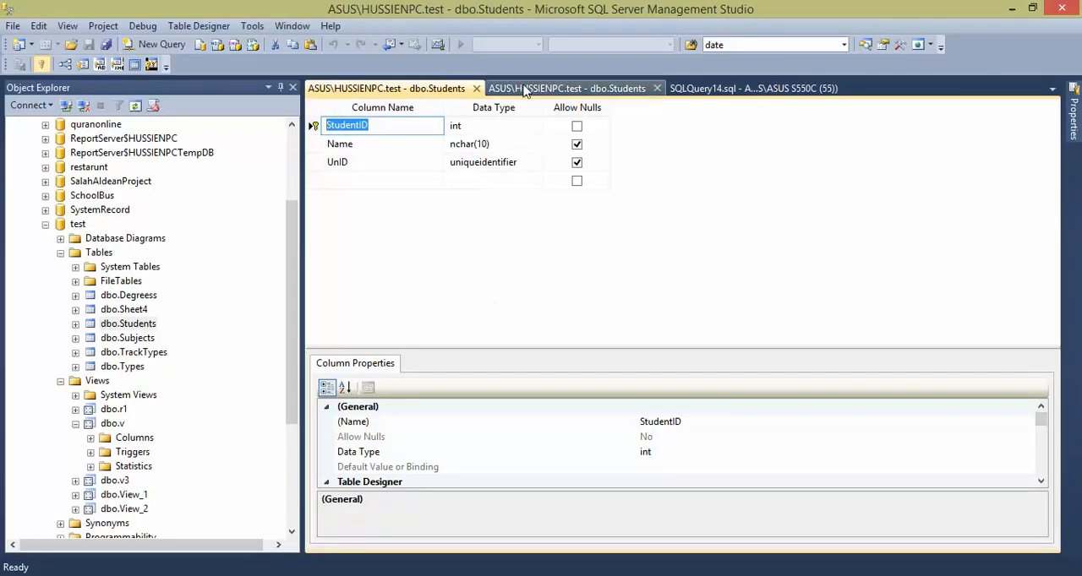
{"action": "left_click", "coordinate": [566, 87]}
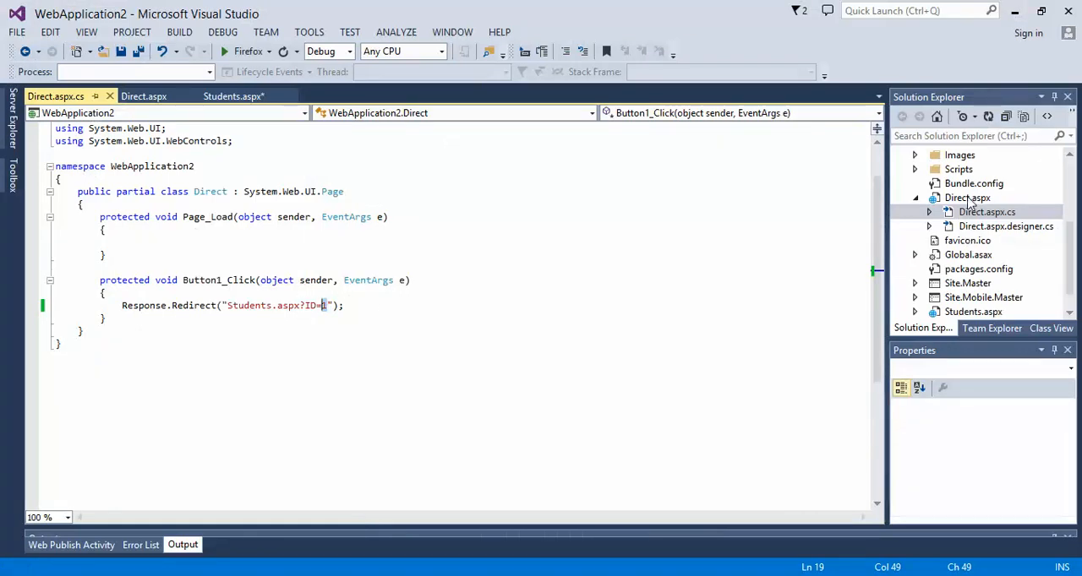
Right-click Direct.aspx in Solution Explorer to view it in the browser
{"action": "right_click", "coordinate": [967, 197]}
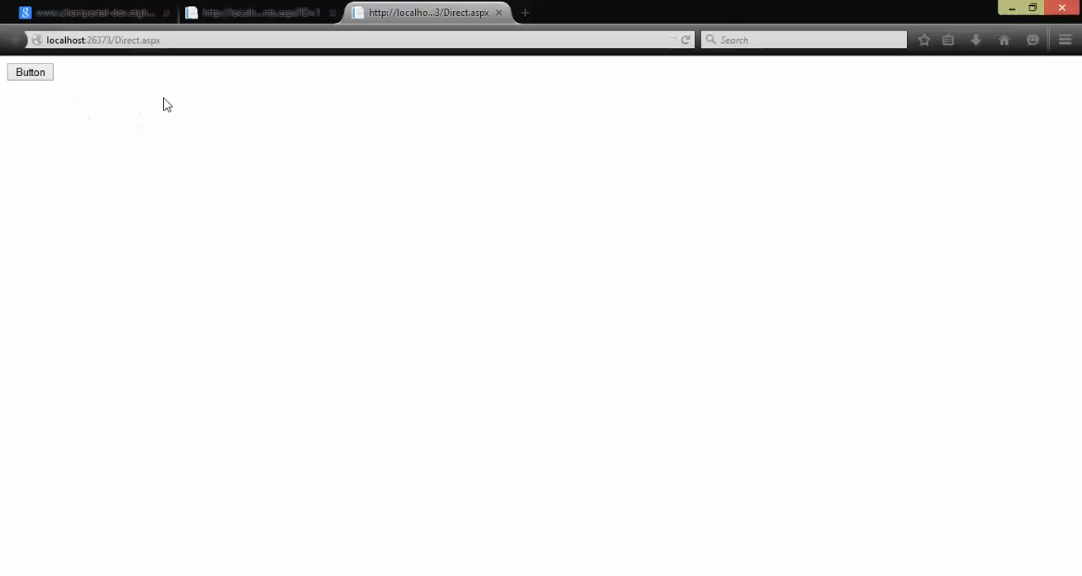
Reach Students.aspx via Direct.aspx's button, then select the ID in the address
{"action": "left_click", "coordinate": [29, 72]}
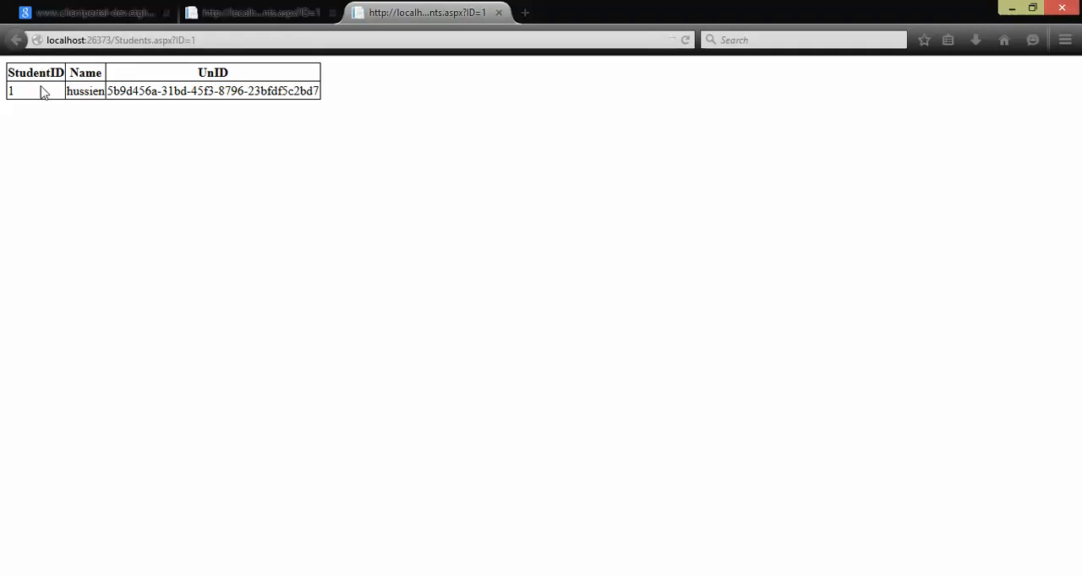
{"action": "left_click_drag", "start_coordinate": [107, 90], "coordinate": [262, 91]}
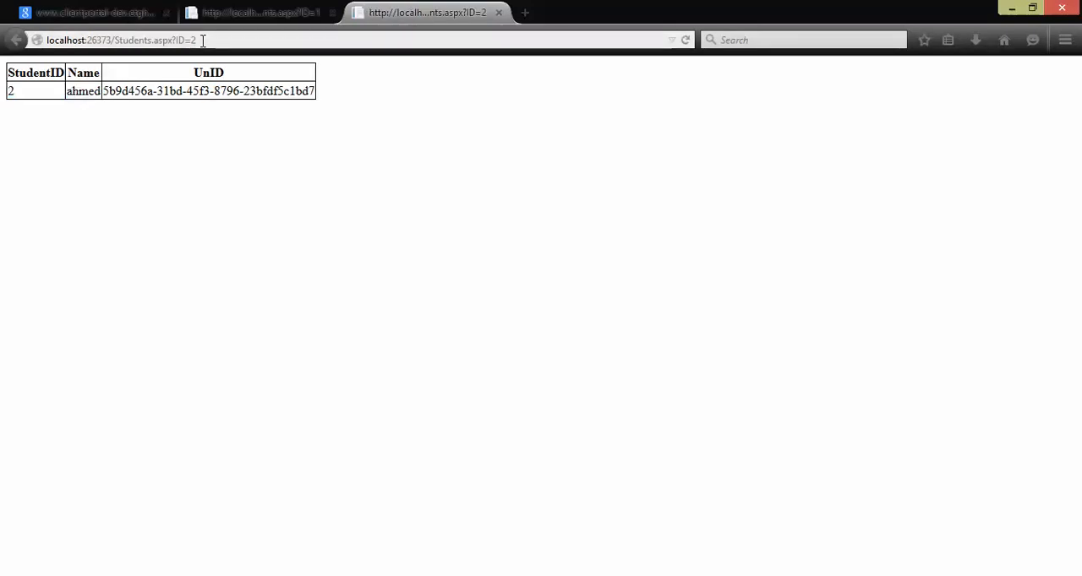
Load Students.aspx with ID=3 in the address bar
{"action": "left_click", "coordinate": [118, 40]}
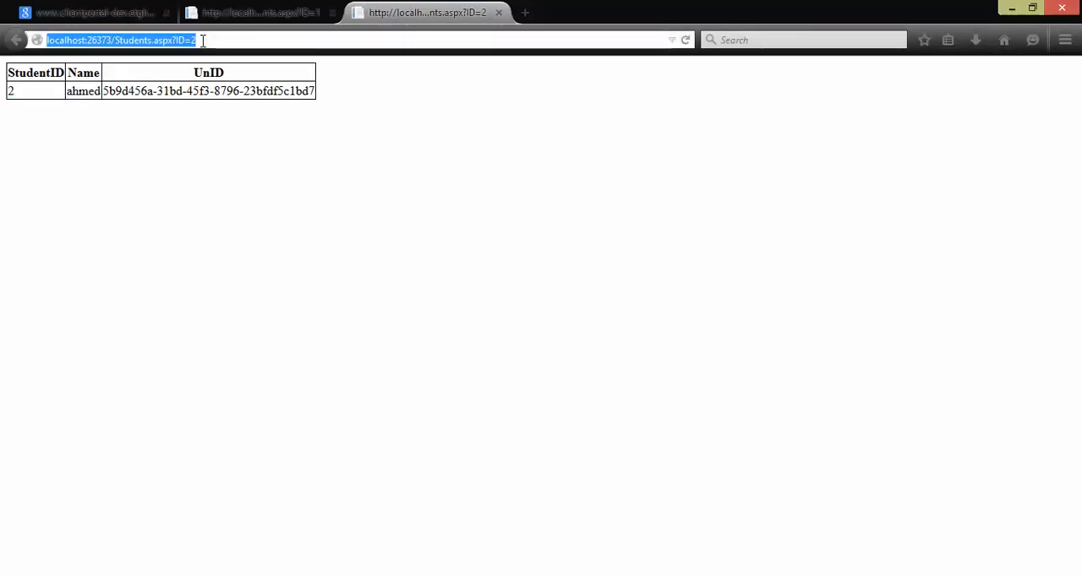
{"action": "type", "text": "3"}
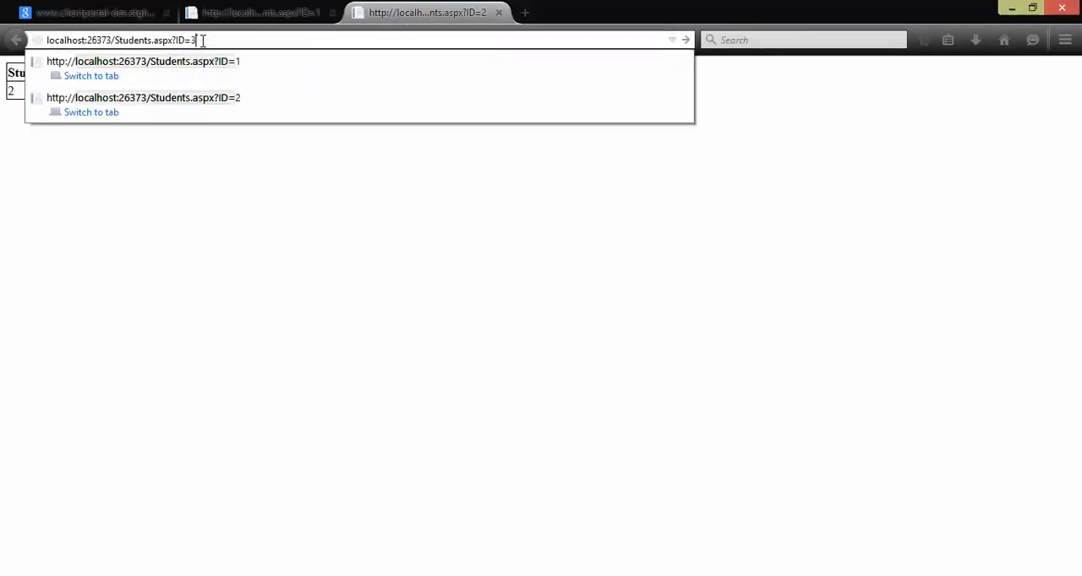
{"action": "key", "text": "Return"}
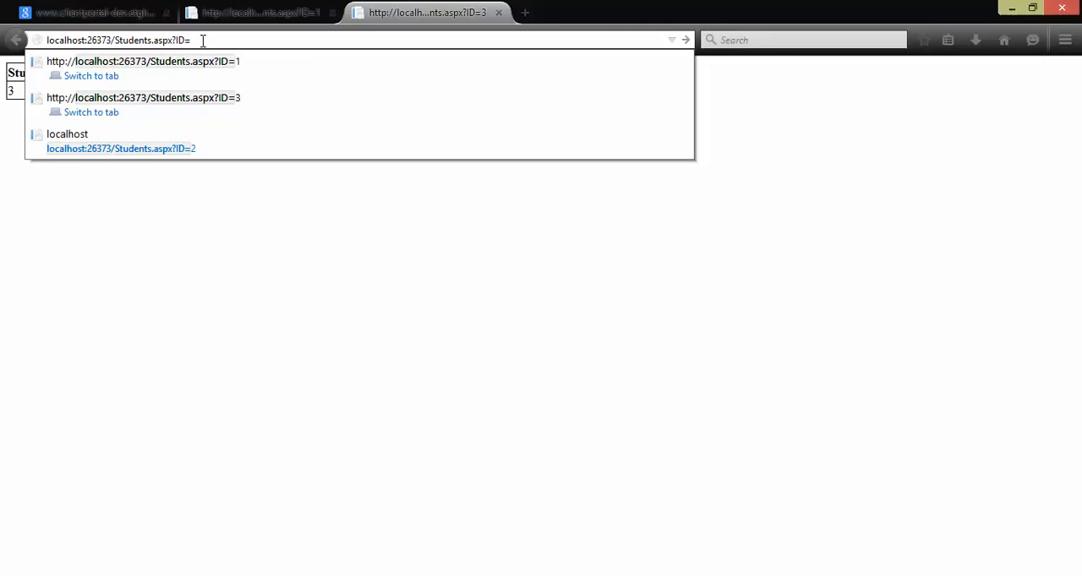
{"action": "key", "text": "Return"}
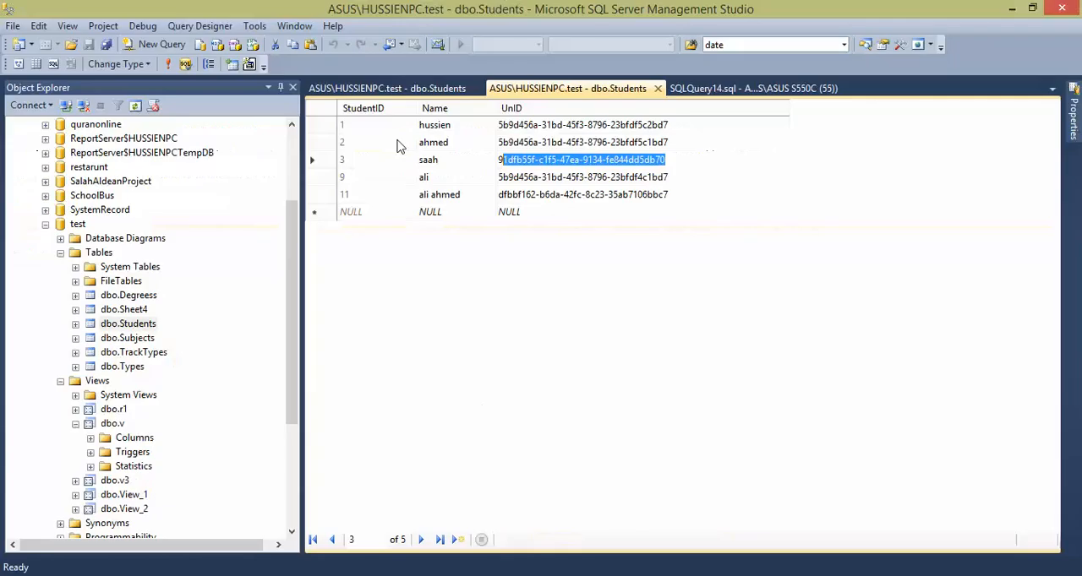
{"action": "mouse_move", "coordinate": [463, 200]}
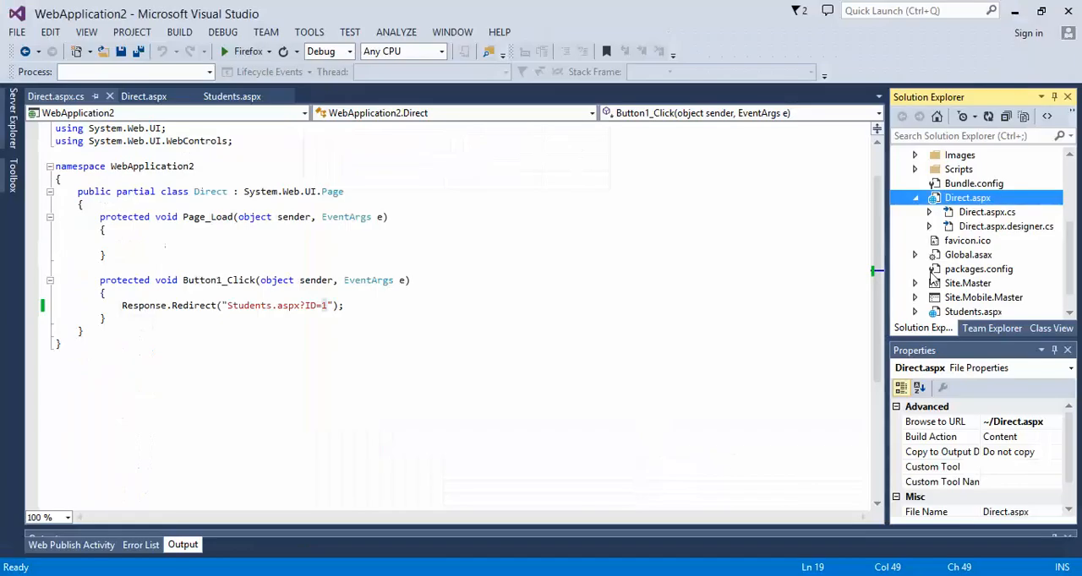
{"action": "mouse_move", "coordinate": [978, 287]}
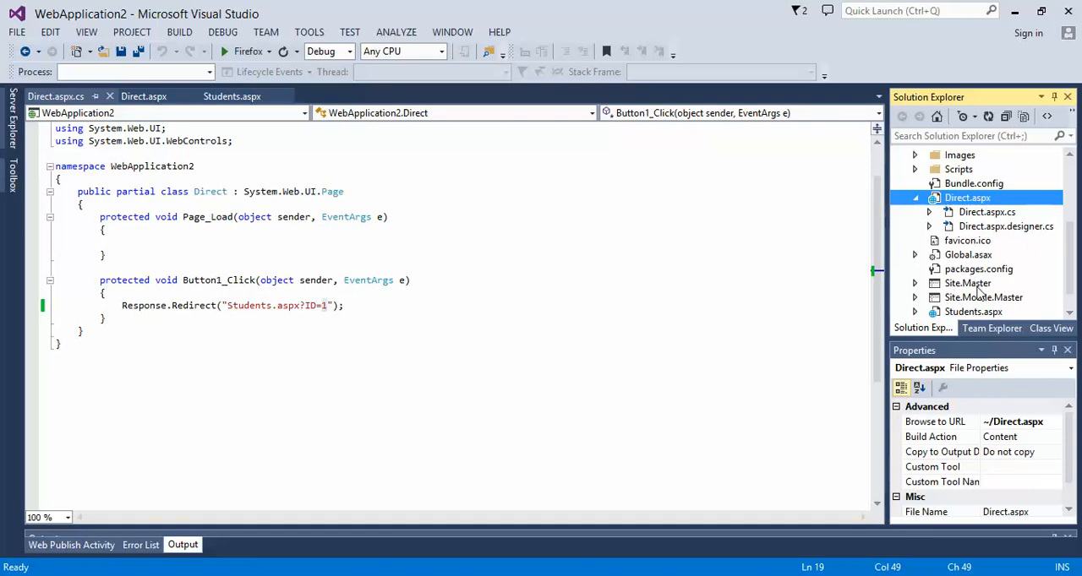
Reopen Students.aspx from Solution Explorer and switch to Design view
{"action": "left_click", "coordinate": [973, 312]}
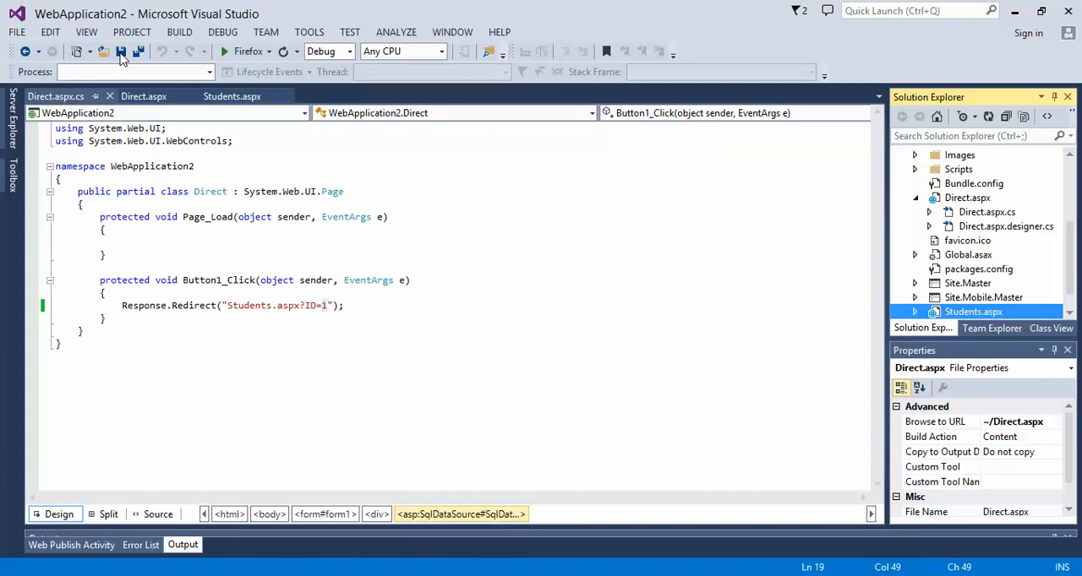
{"action": "mouse_move", "coordinate": [335, 436]}
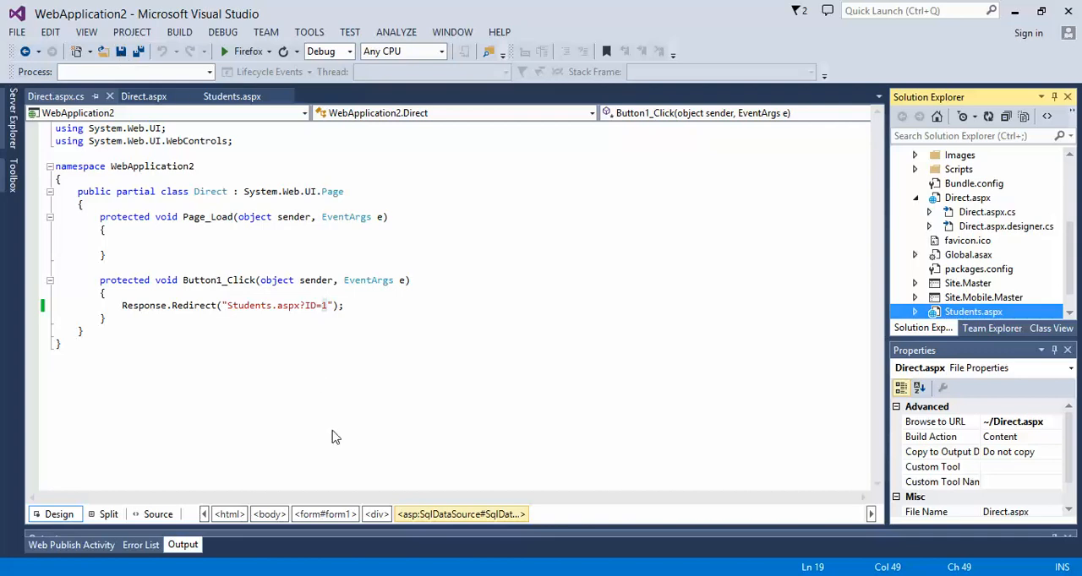
{"action": "left_click", "coordinate": [231, 96]}
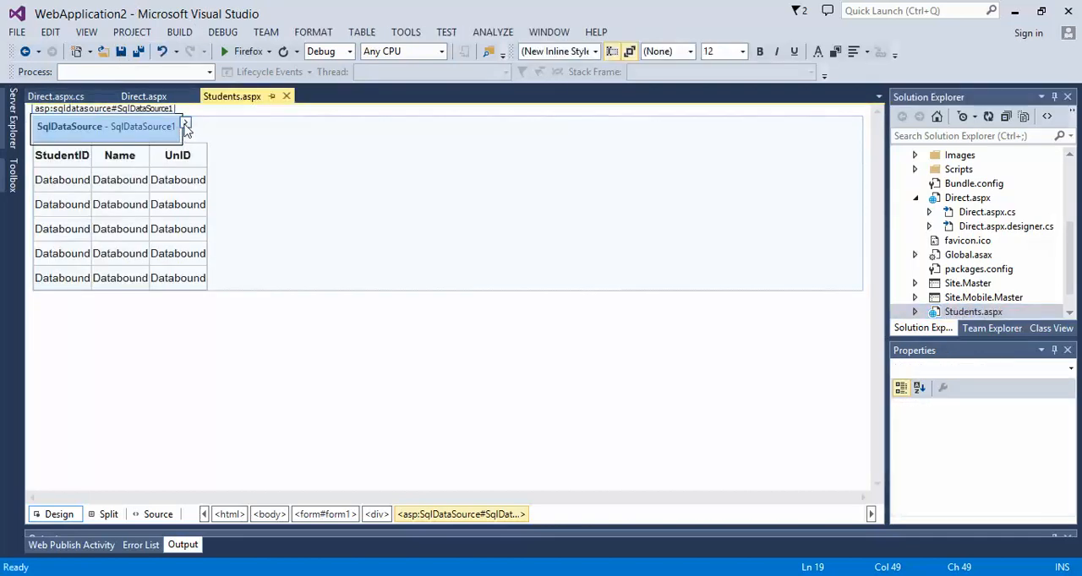
Change the select query's WHERE column from StudentID to UnID and confirm
{"action": "left_click", "coordinate": [185, 126]}
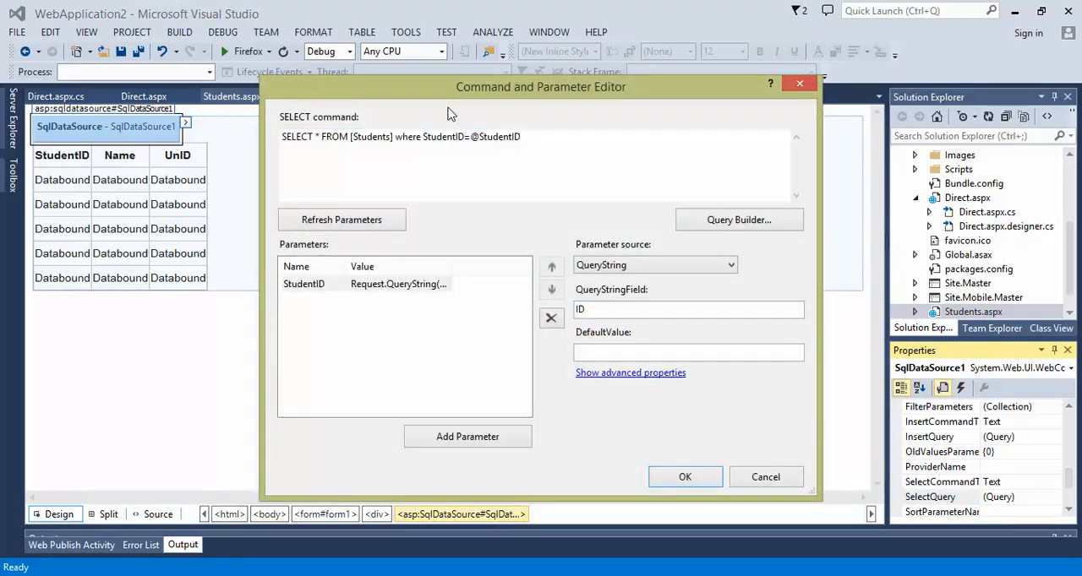
{"action": "double_click", "coordinate": [444, 136]}
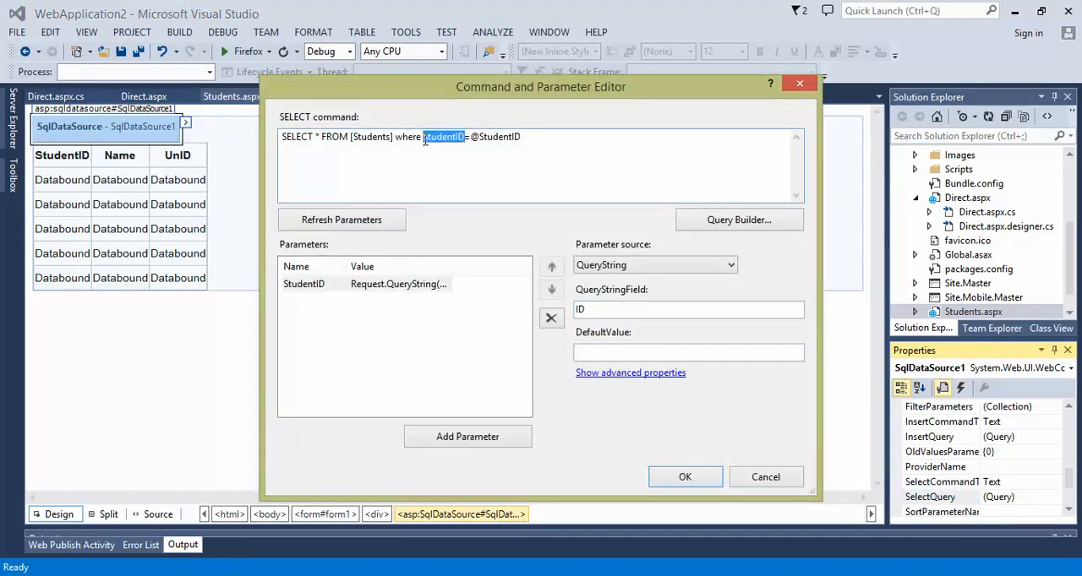
{"action": "type", "text": "UnID"}
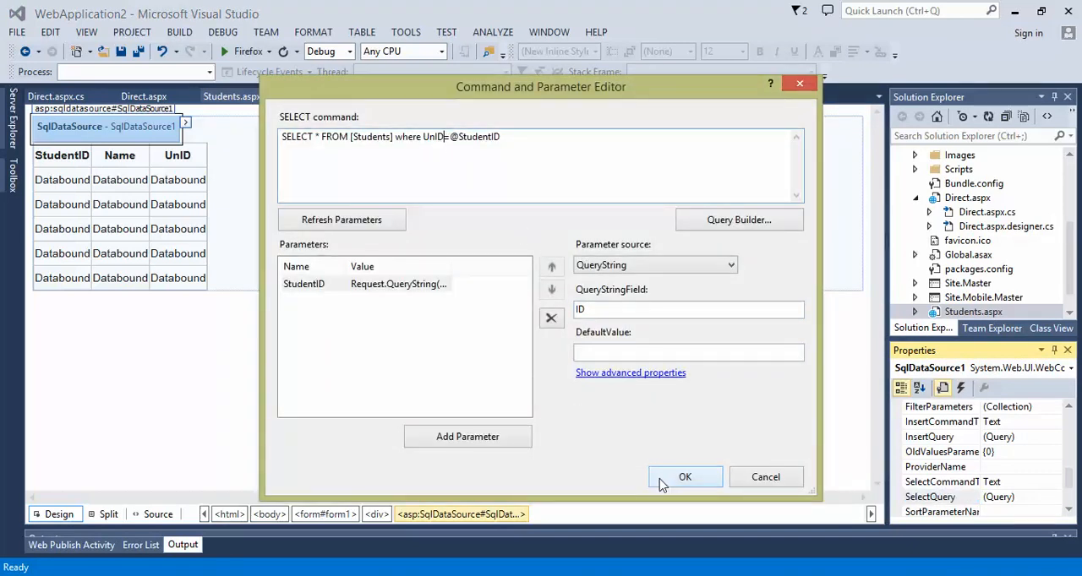
{"action": "left_click", "coordinate": [685, 476]}
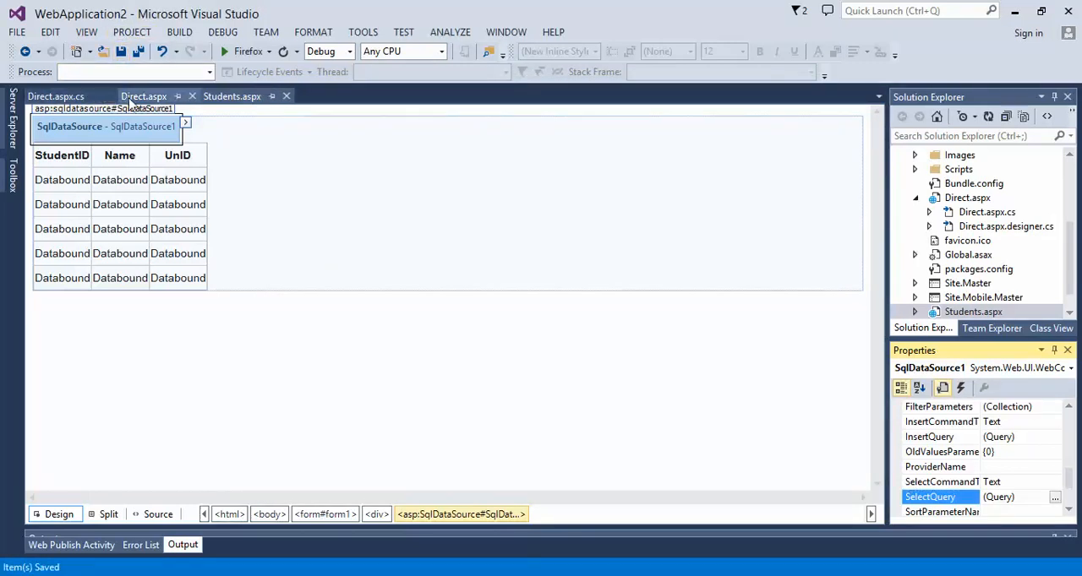
Show the dbo.Students rows and select ahmed's UnID cell to copy
{"action": "left_click", "coordinate": [55, 96]}
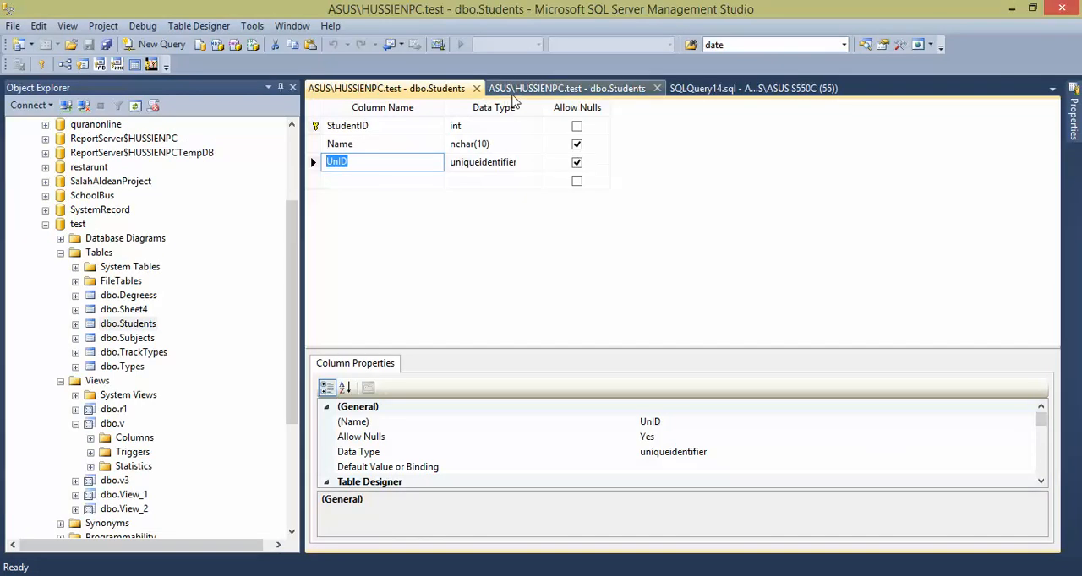
{"action": "left_click", "coordinate": [566, 88]}
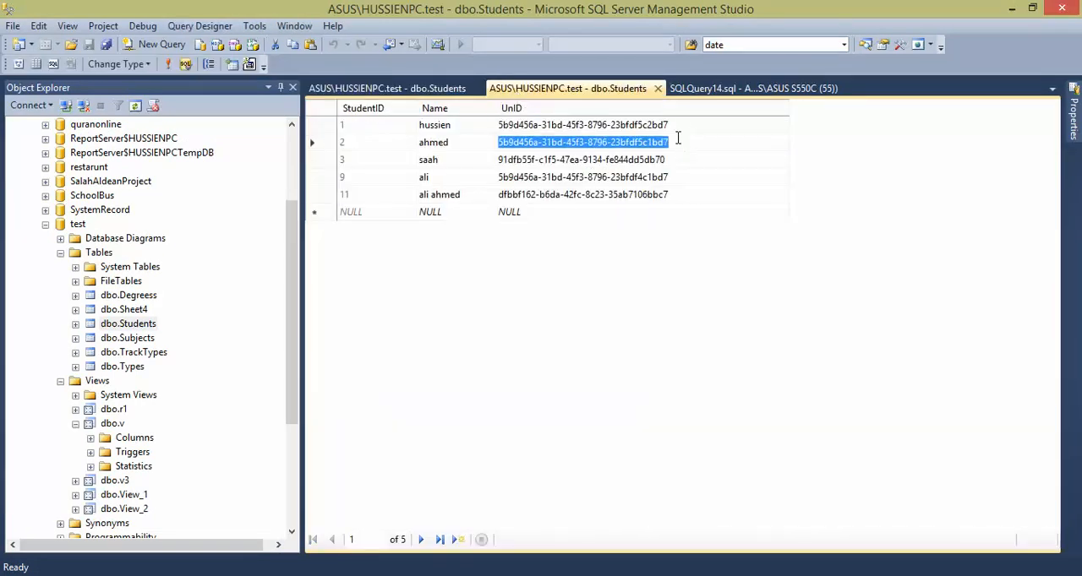
{"action": "left_click", "coordinate": [419, 539]}
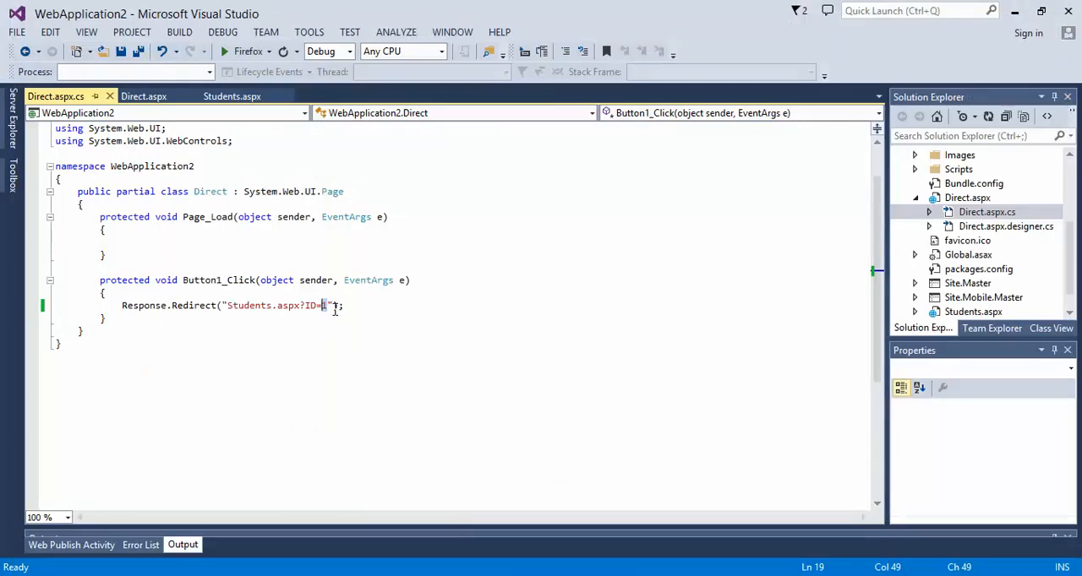
Paste ahmed's GUID 5b9d456a-31bd-45f3-8796-23bfdf5c1bd7 as the redirect ID, then right-click Direct.aspx
{"action": "type", "text": "5b9d456a-31bd-45f3-8796-23bfdf5c1bd7"}
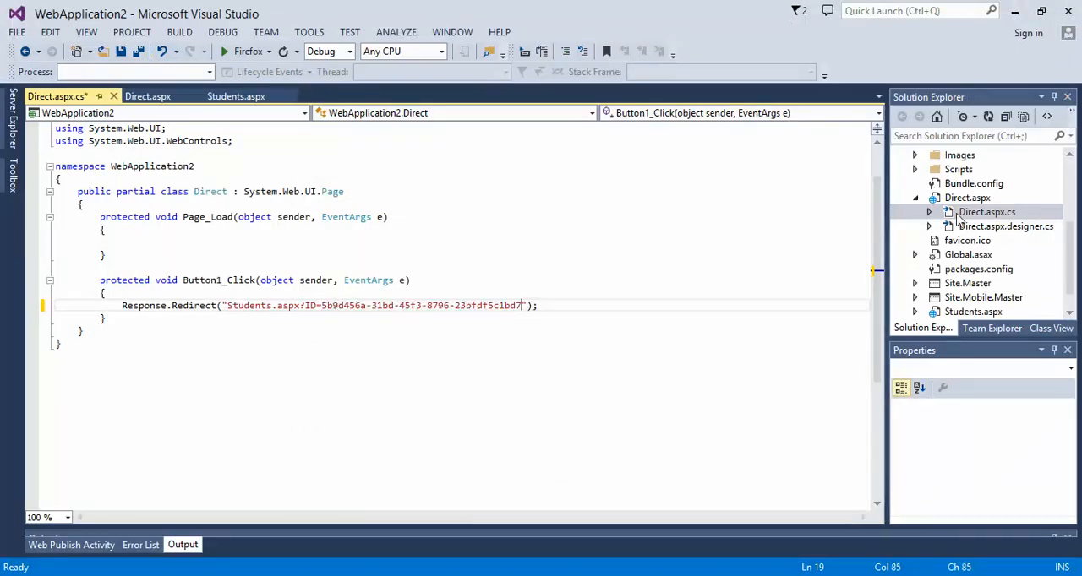
{"action": "right_click", "coordinate": [967, 197]}
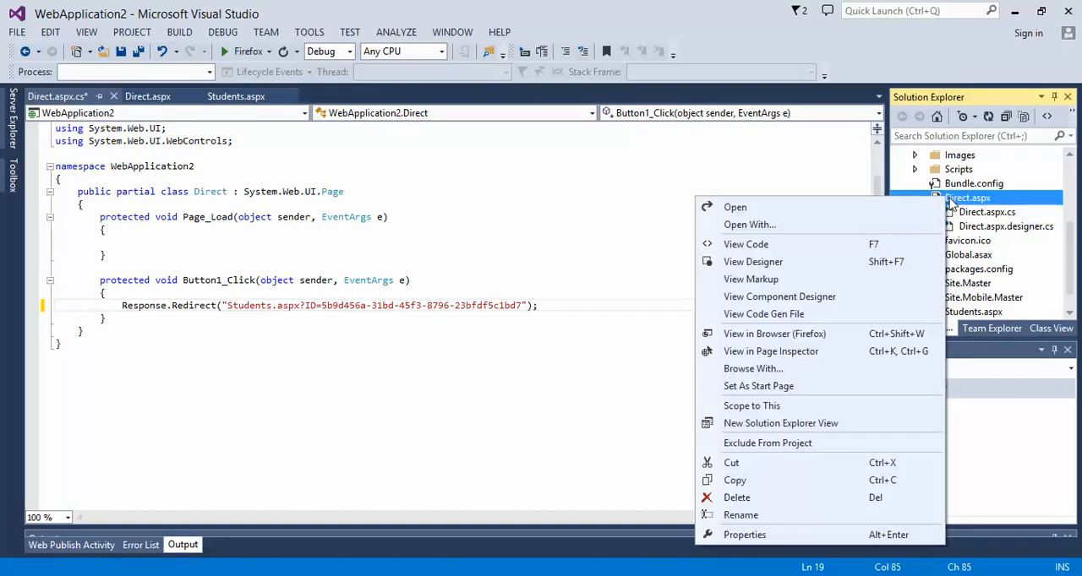
{"action": "mouse_move", "coordinate": [774, 333]}
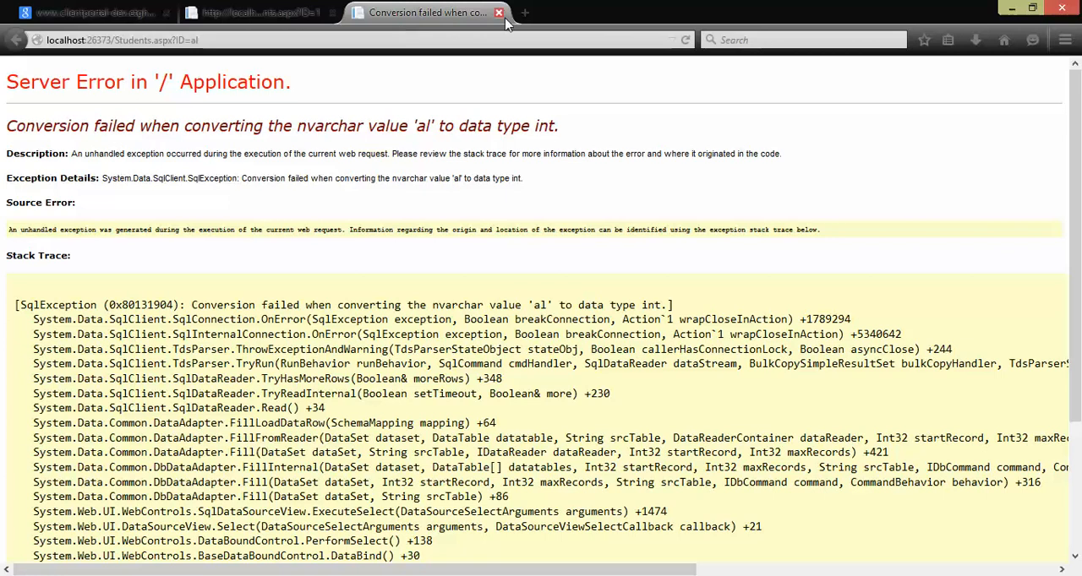
Close the old error tab in Firefox
{"action": "left_click", "coordinate": [522, 12]}
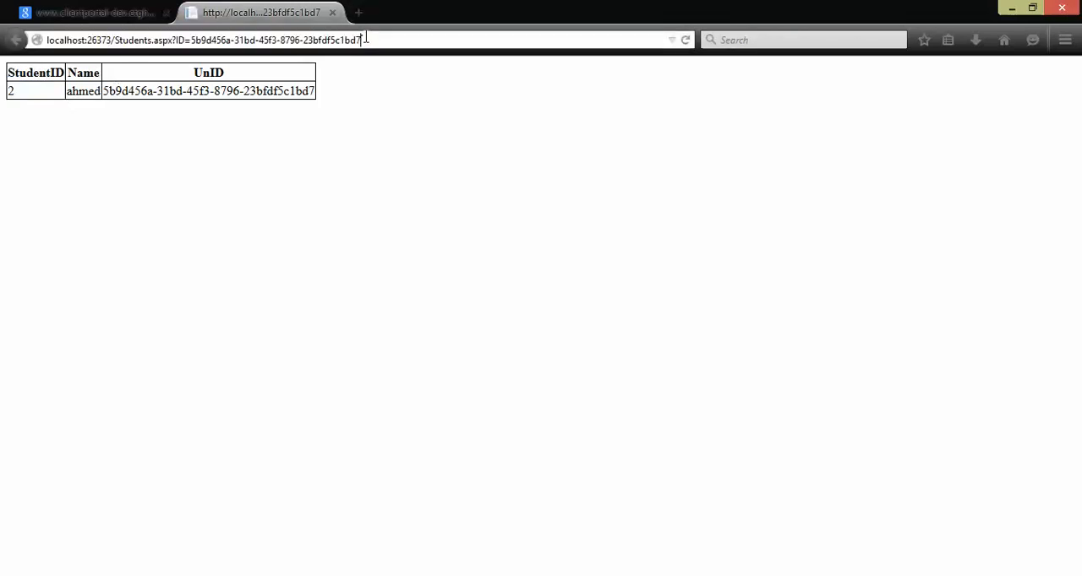
Delete part of the GUID in the address bar and reload the tampered URL
{"action": "double_click", "coordinate": [274, 40]}
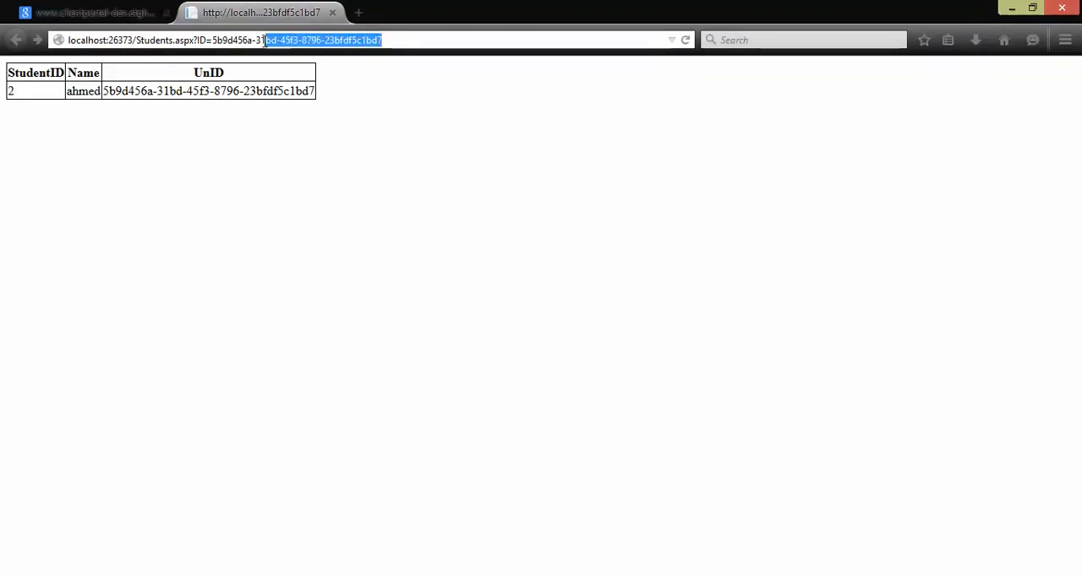
{"action": "key", "text": "Return"}
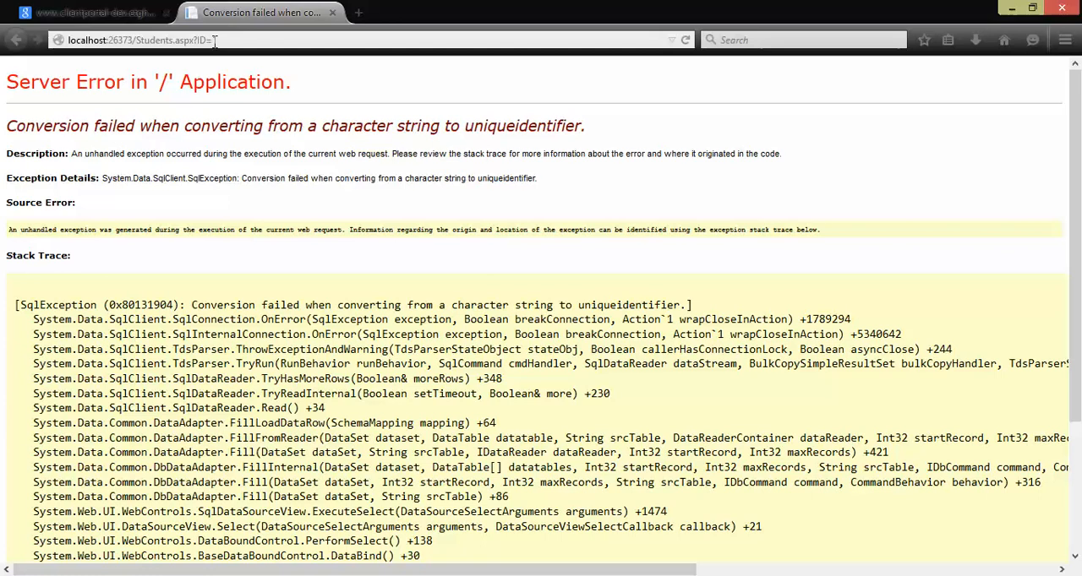